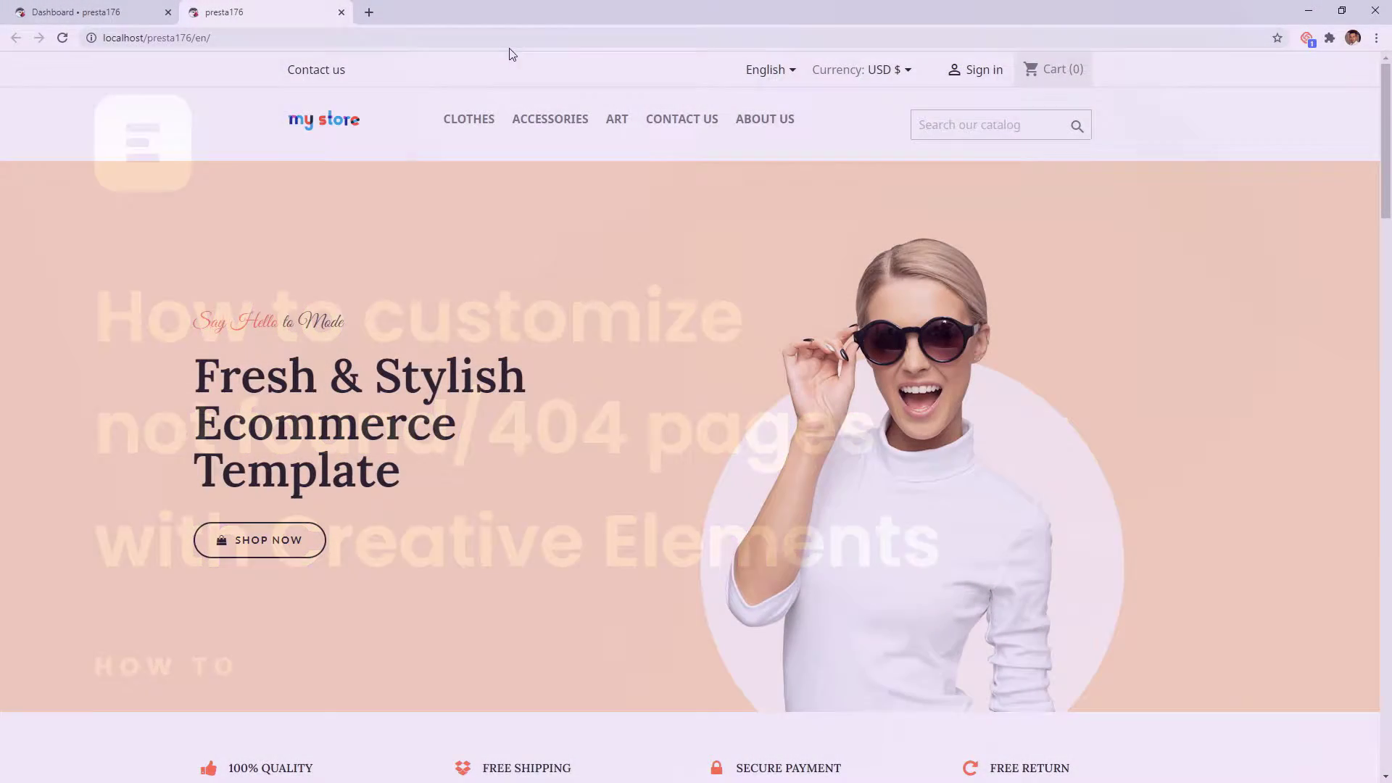
# Show the default 404 page via a nonexistent URL, then search the catalog for 'mugg'.
pyautogui.write('asdfghj')
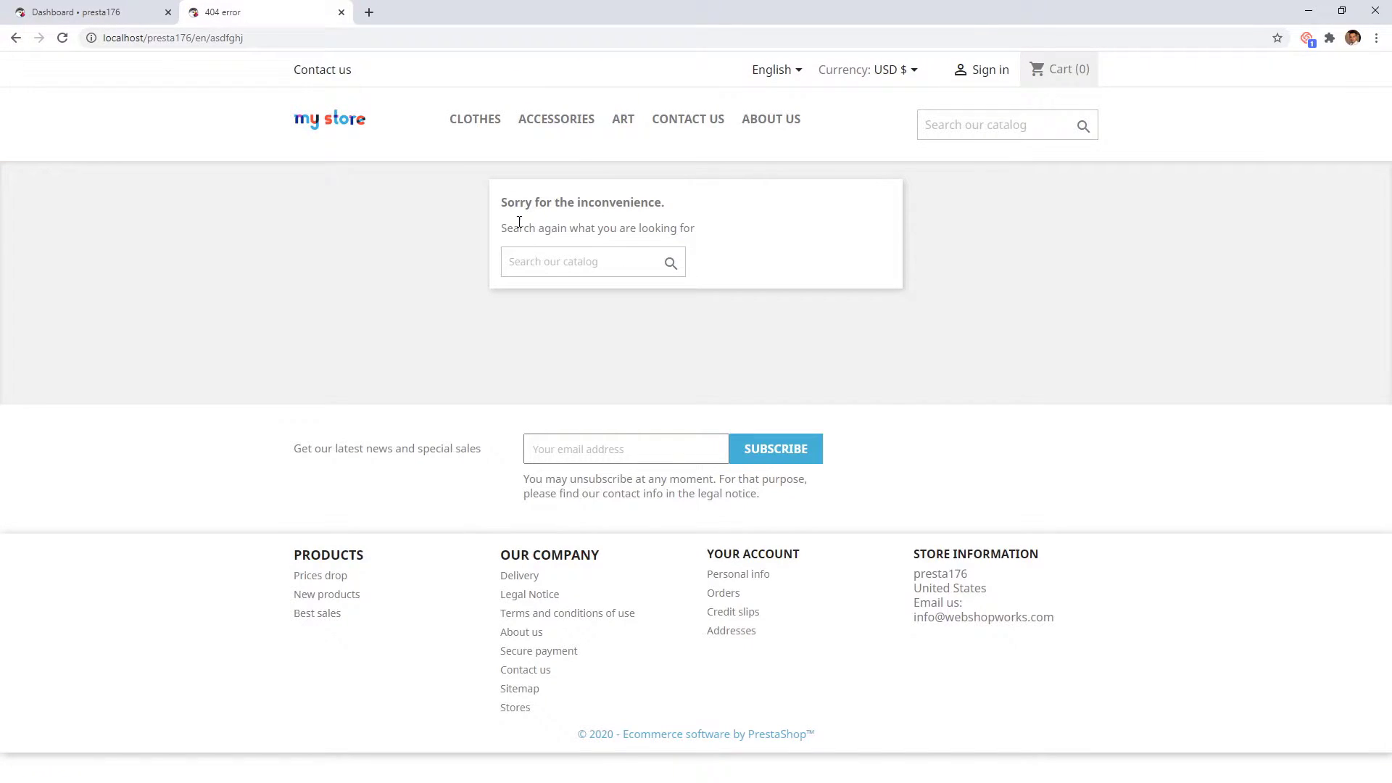
pyautogui.click(999, 124)
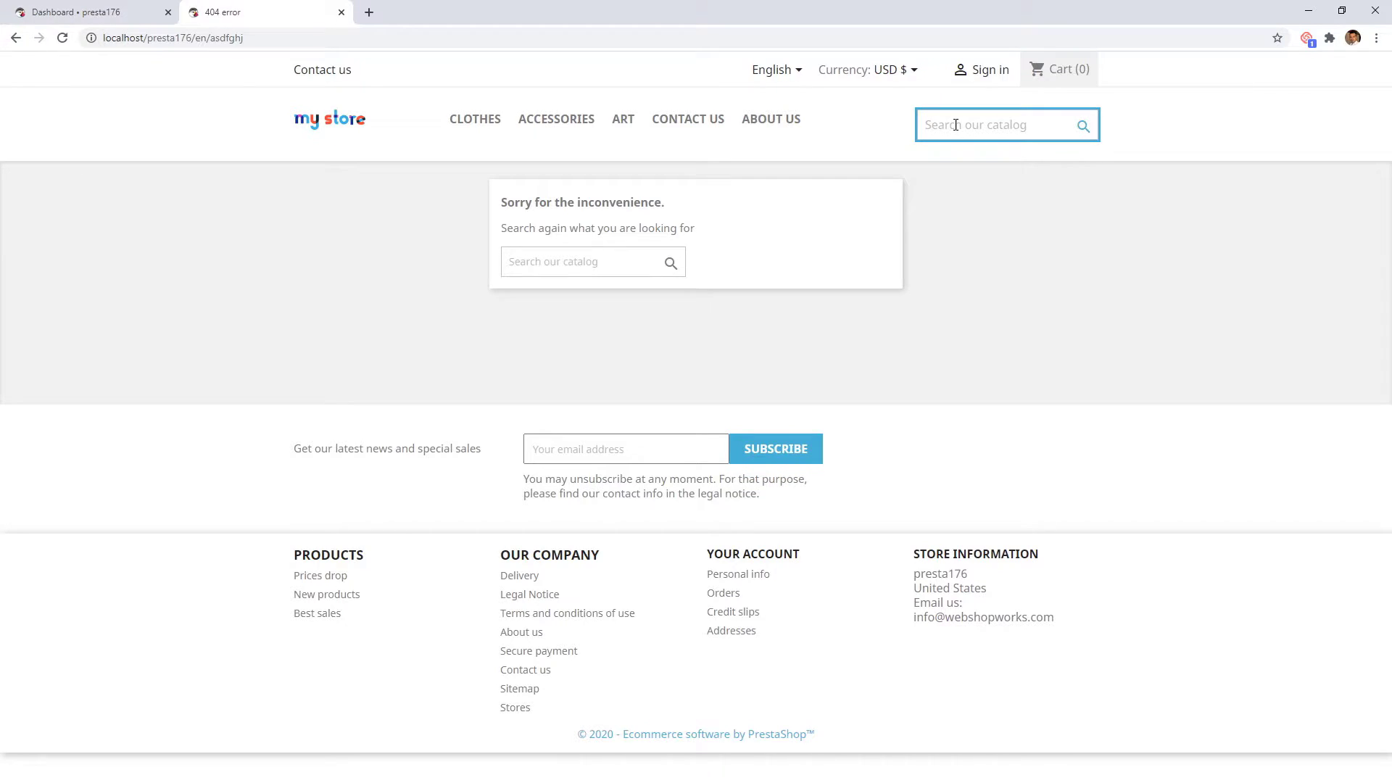
pyautogui.write('mugg')
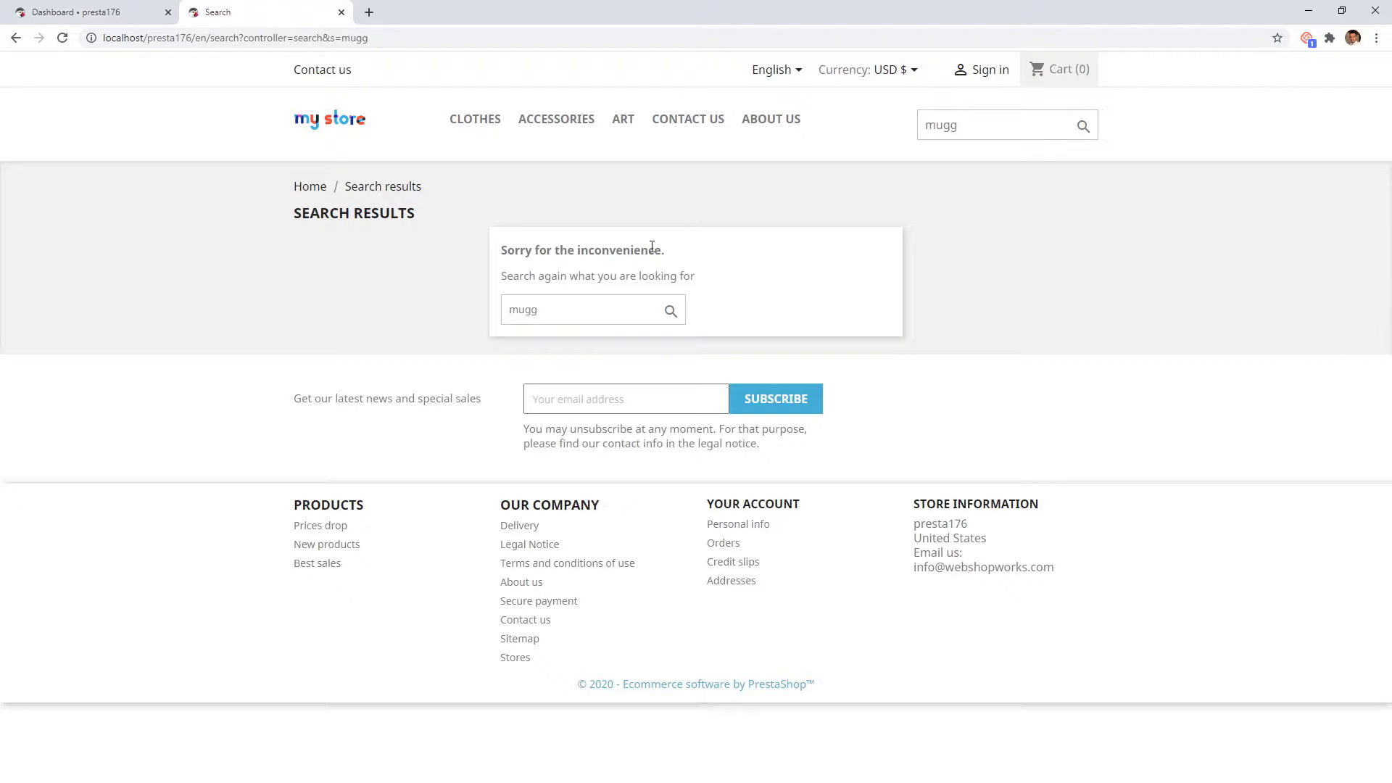
pyautogui.moveTo(341, 13)
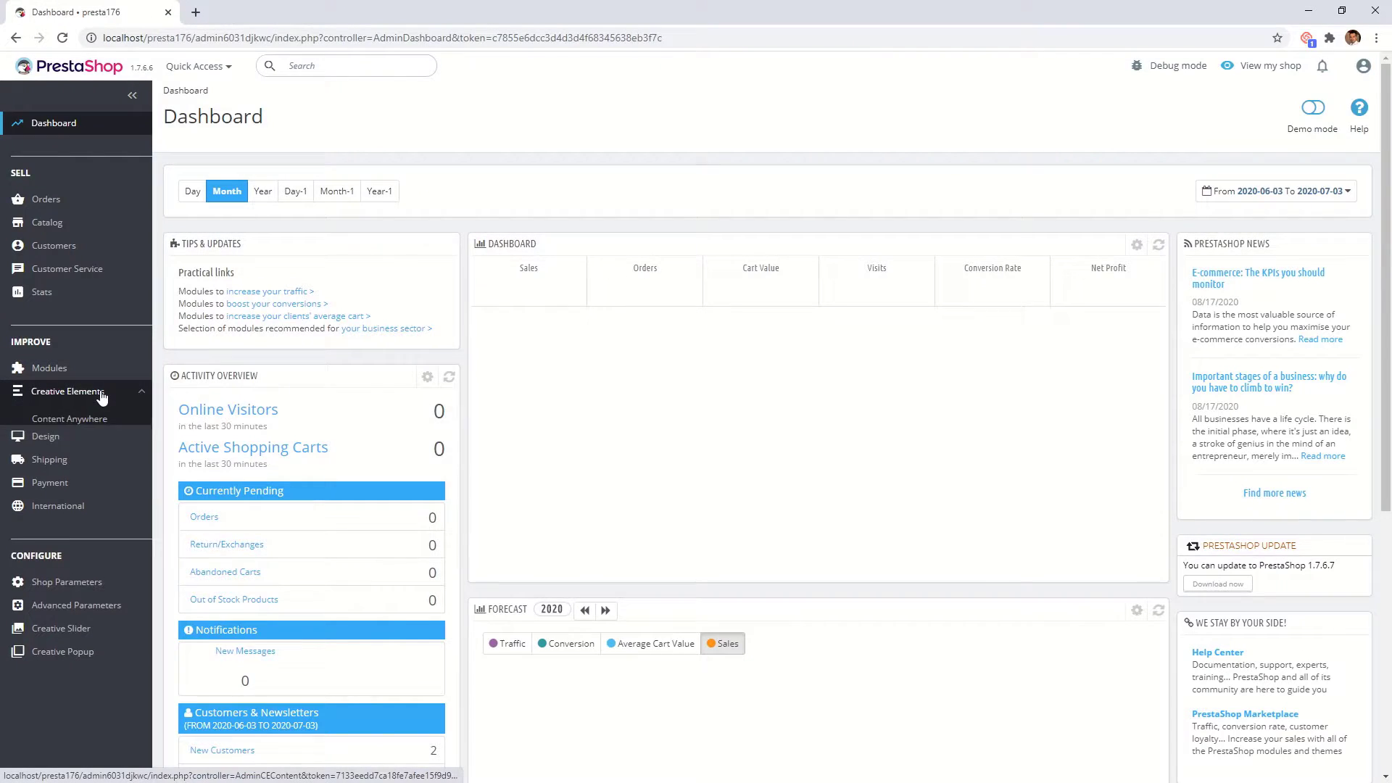
# Start a new Content Anywhere block placed at the displayNotFound position.
pyautogui.click(69, 417)
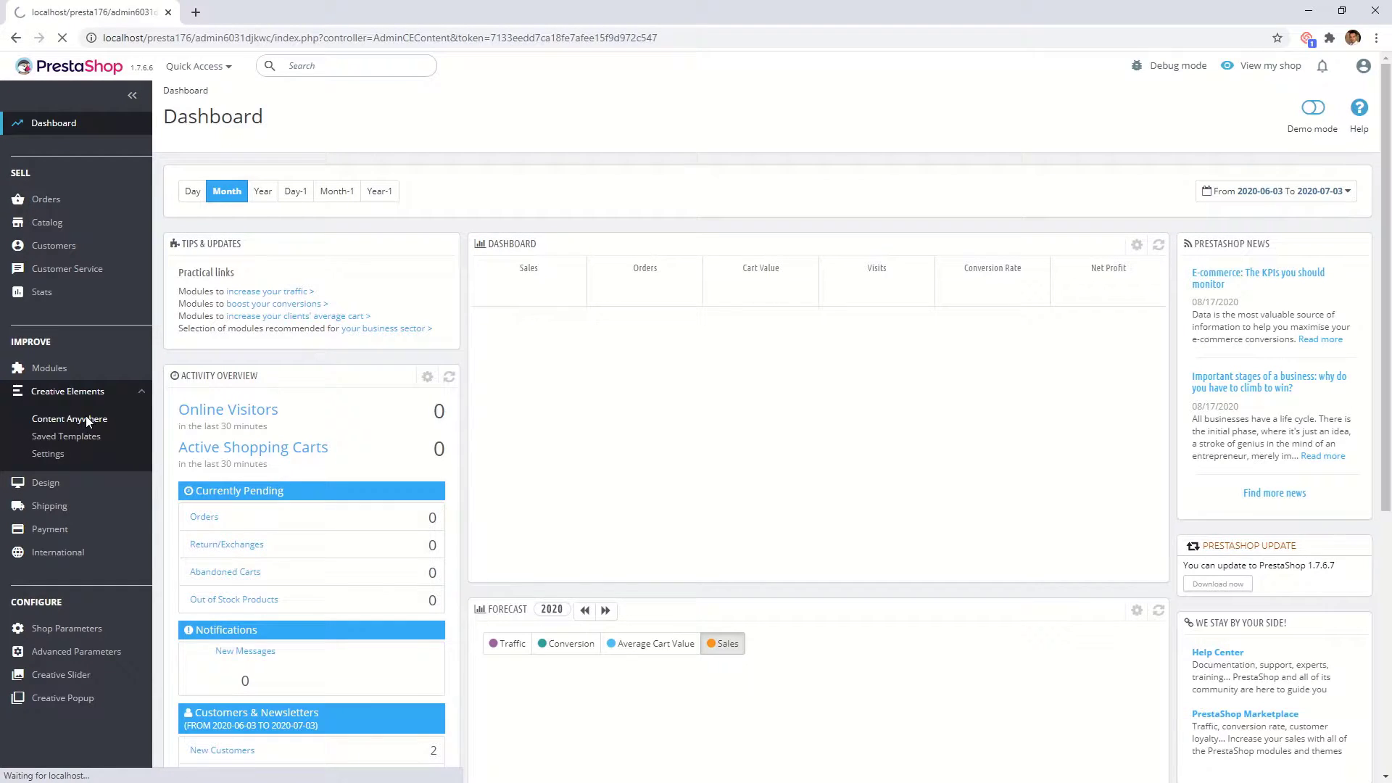
pyautogui.click(69, 417)
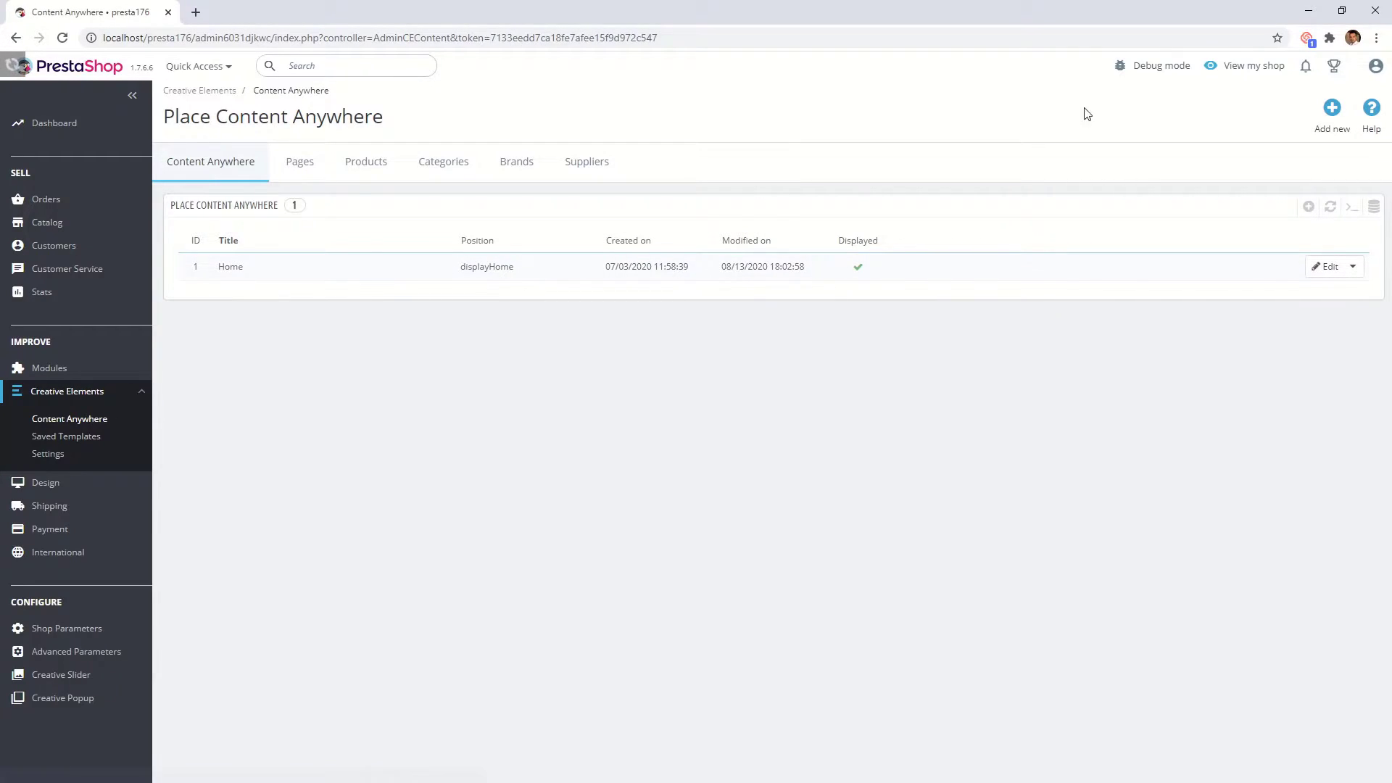
pyautogui.click(1331, 109)
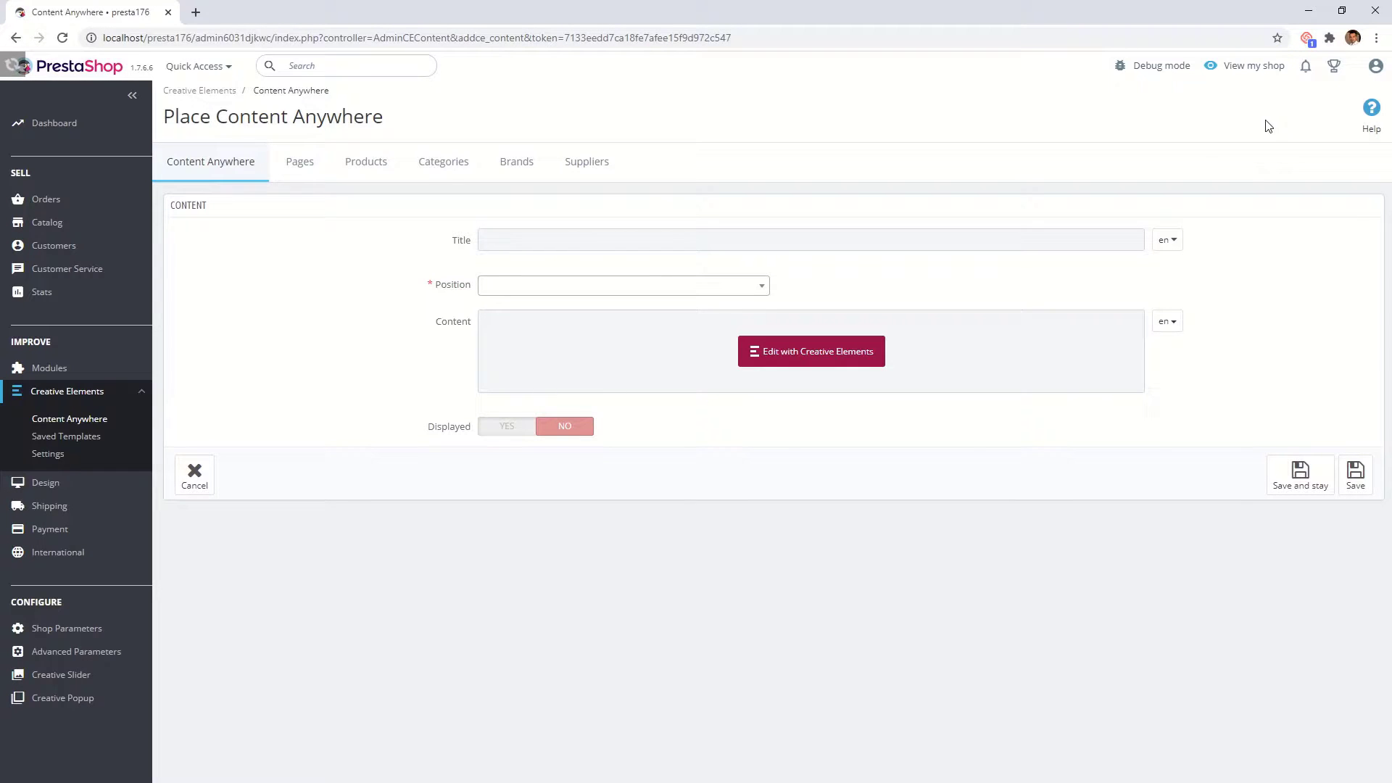
pyautogui.click(622, 285)
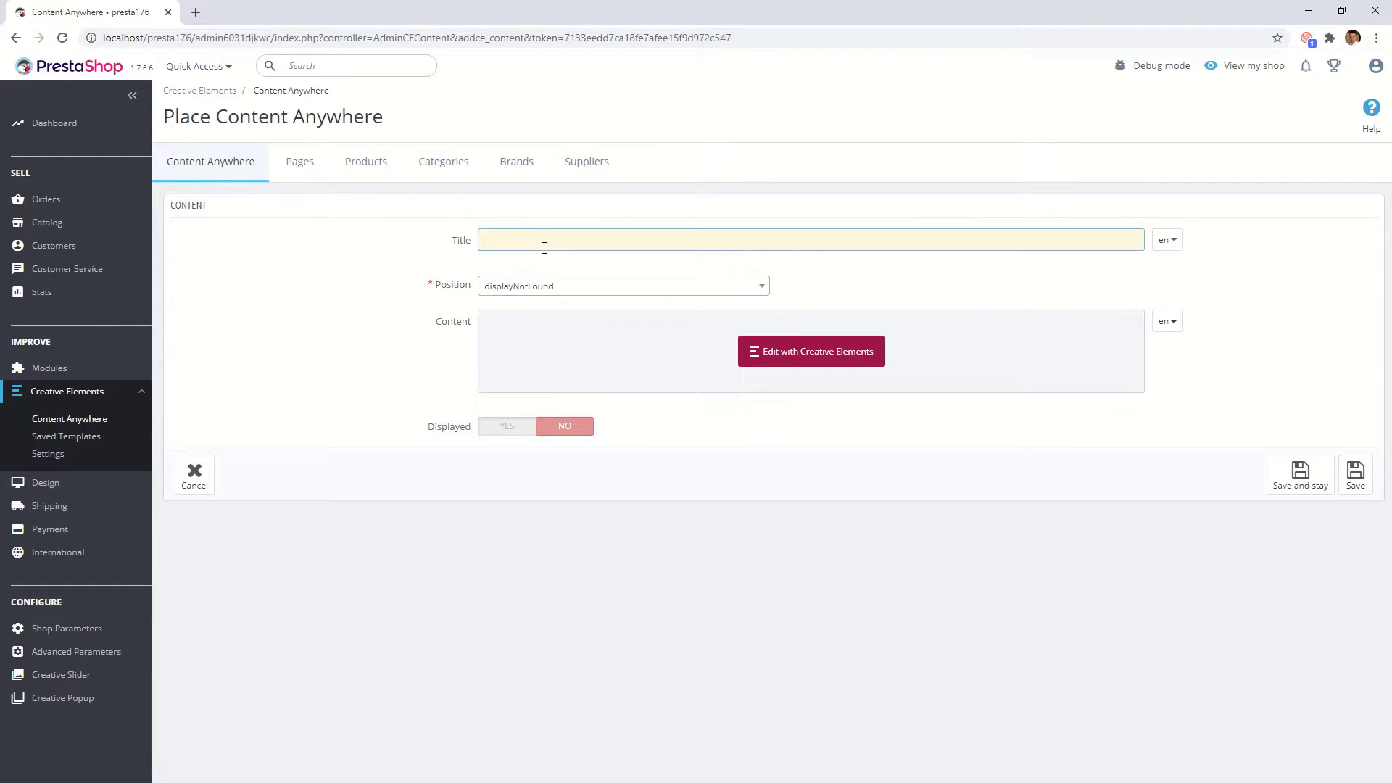
# Title the block '404', set Displayed to Yes, save and stay, then open it in the page builder.
pyautogui.write('404')
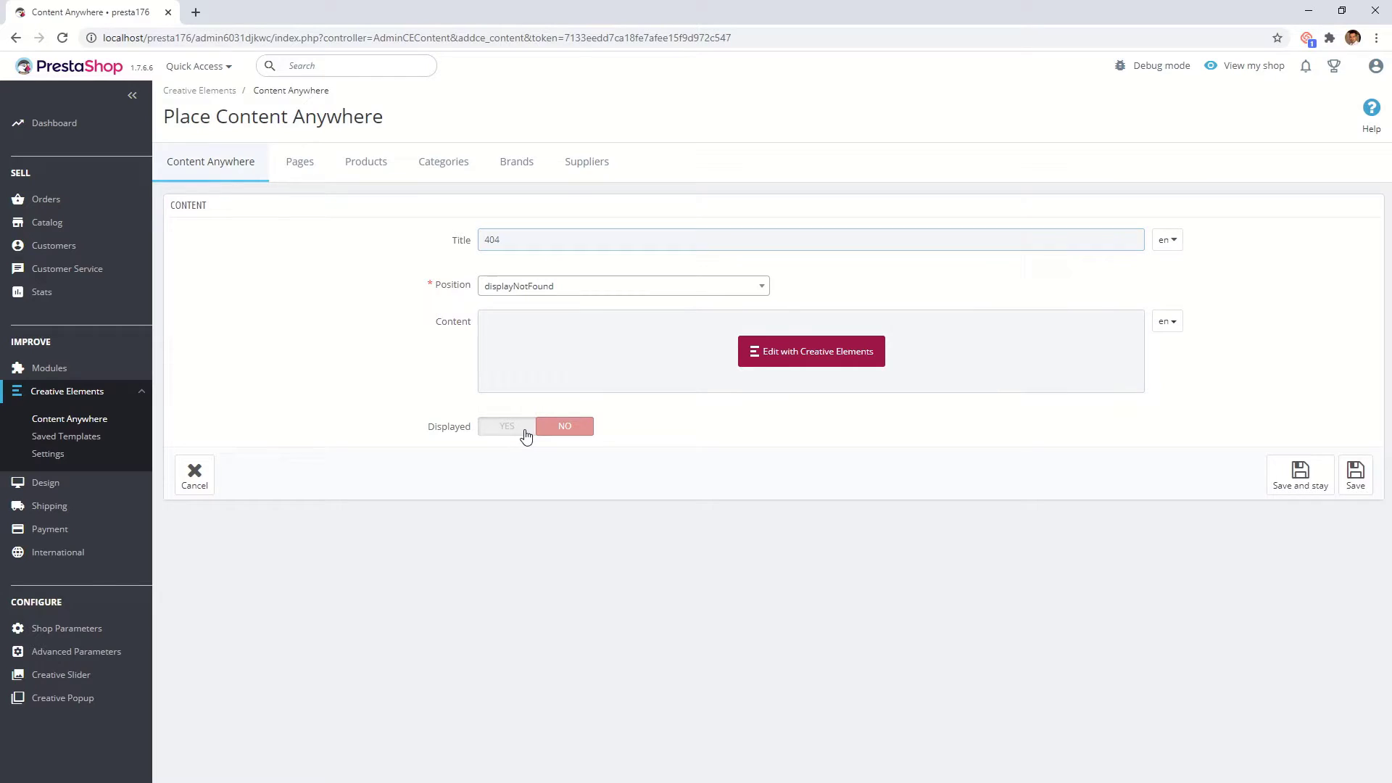
pyautogui.click(506, 426)
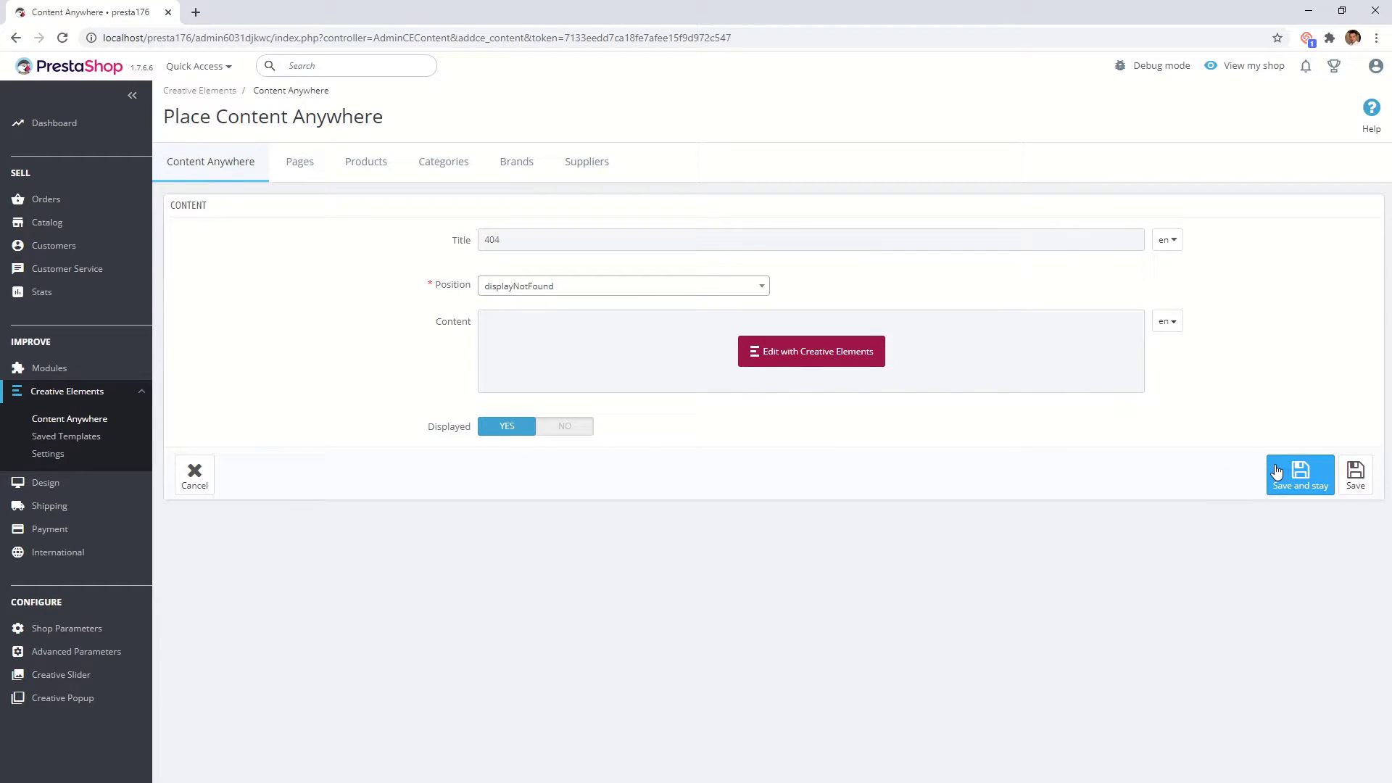
pyautogui.click(1299, 472)
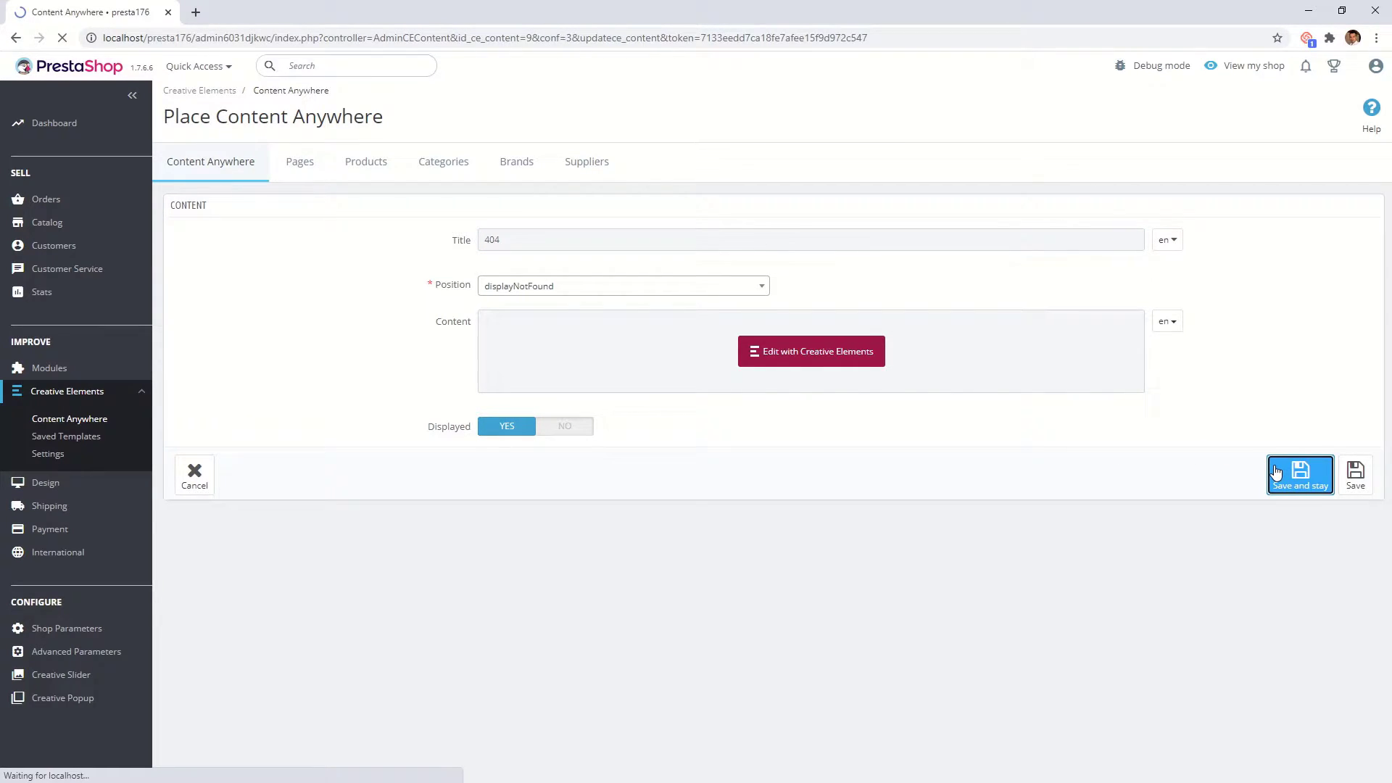
pyautogui.click(1299, 473)
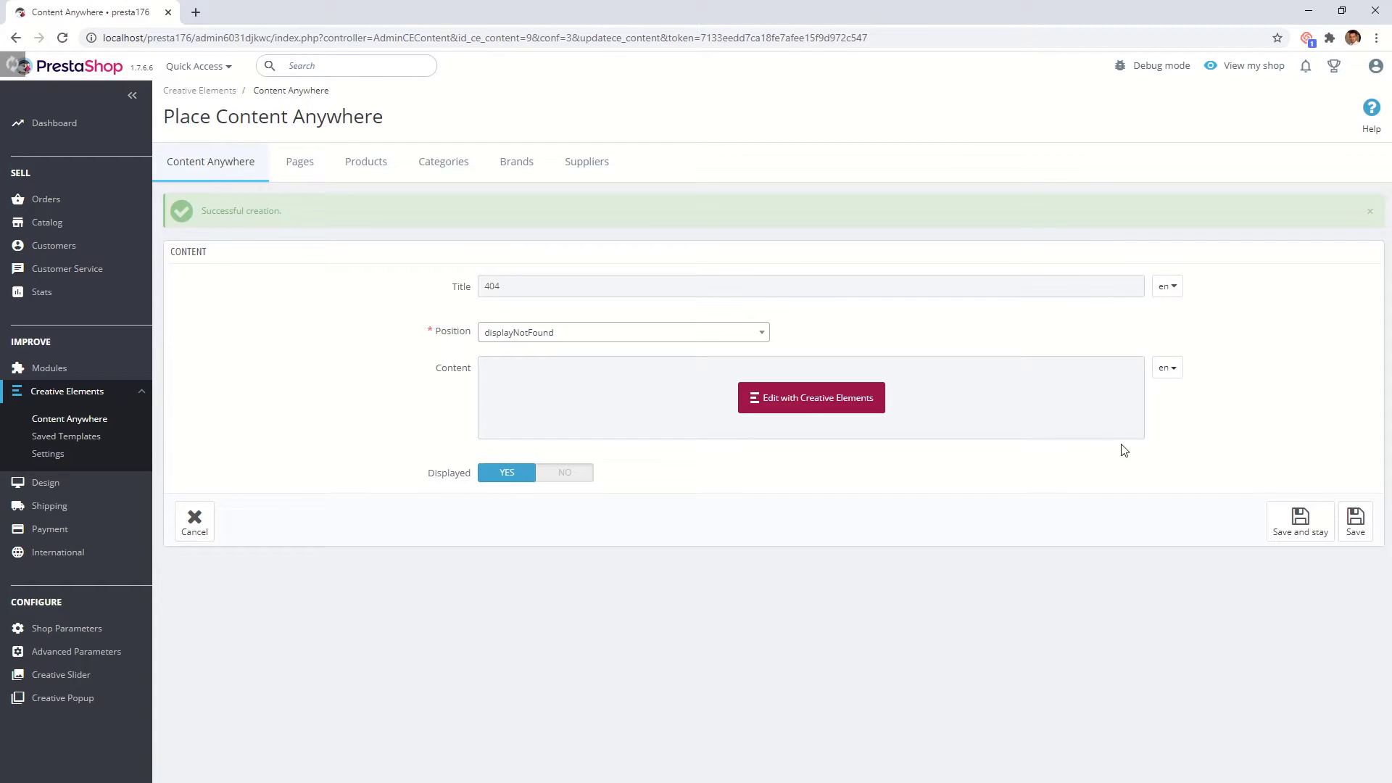
pyautogui.click(809, 397)
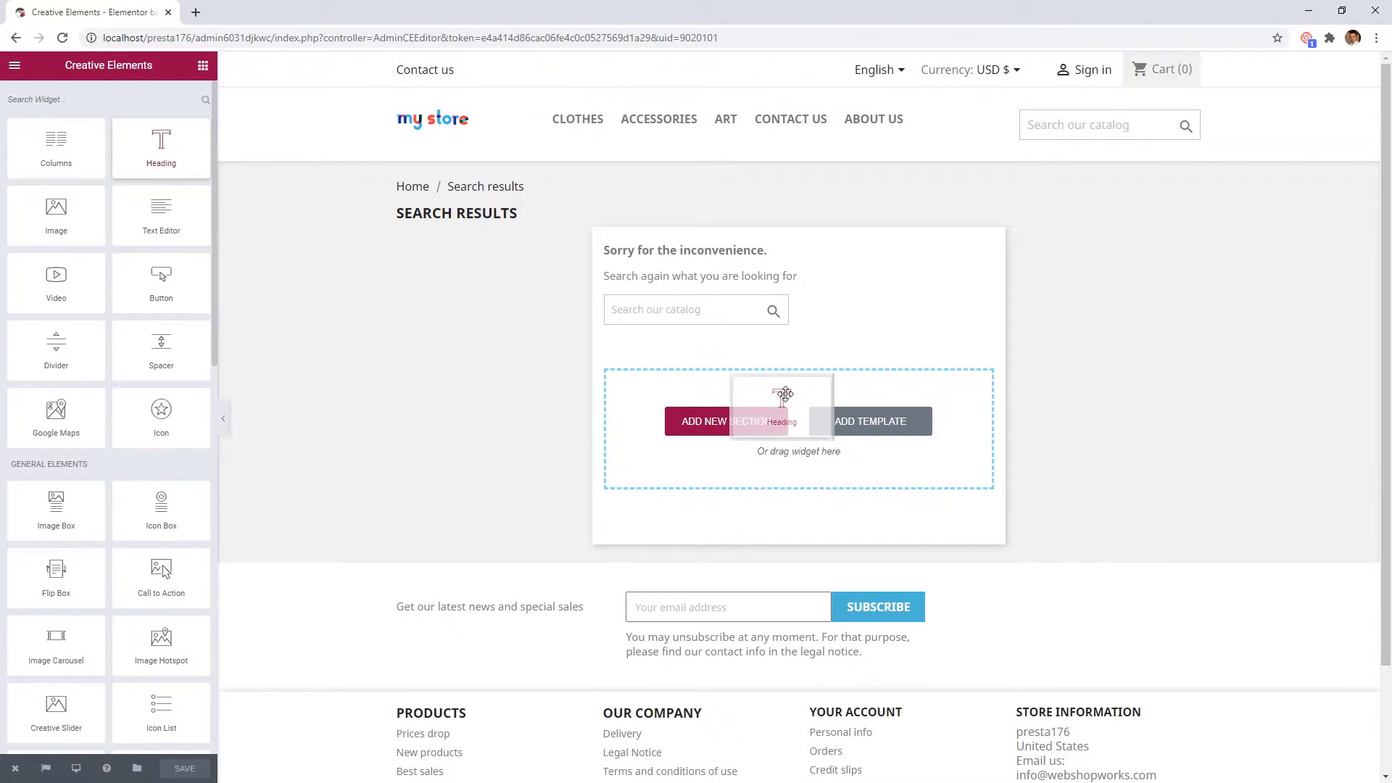
# Drop a Heading widget into the empty canvas and inspect the page-not-found container in DevTools.
pyautogui.moveTo(161, 146); pyautogui.dragTo(784, 400)
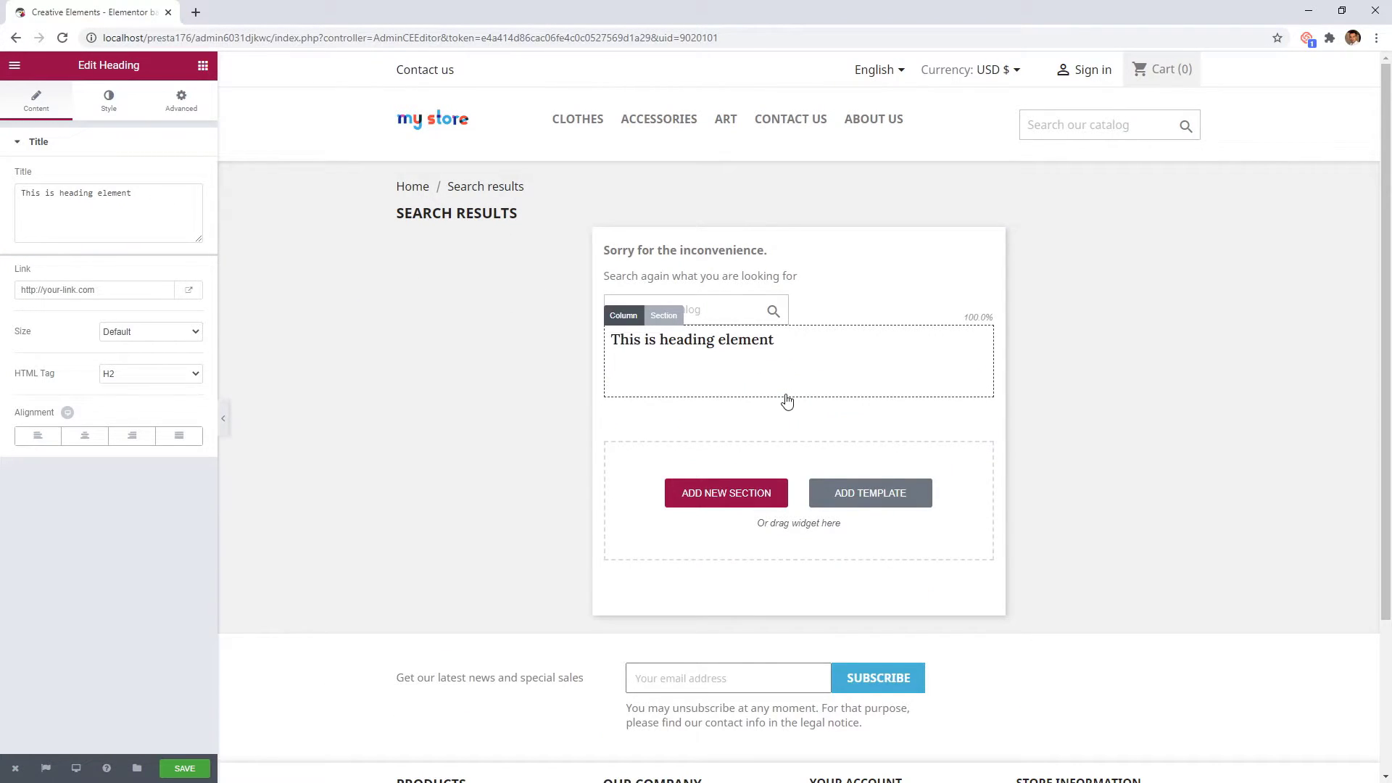
pyautogui.moveTo(991, 379)
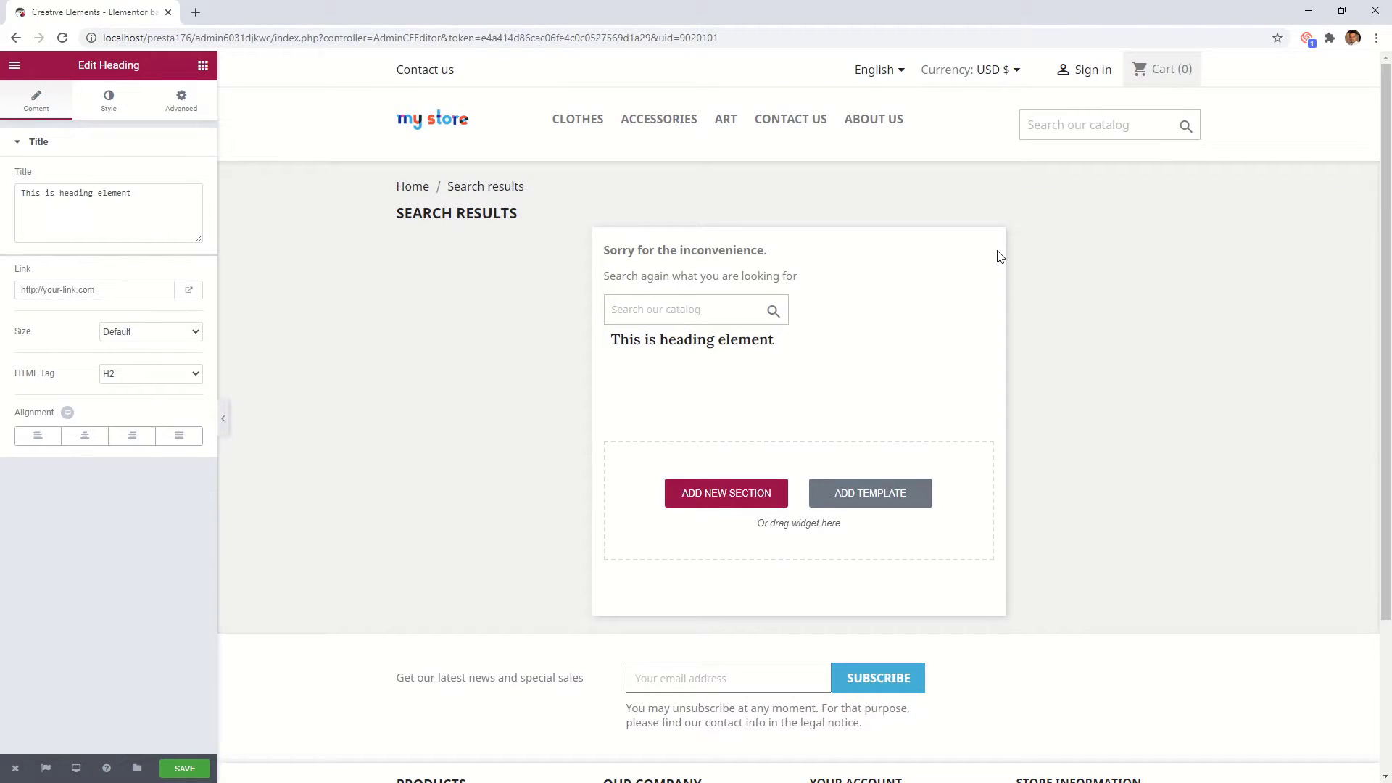
pyautogui.rightClick(999, 257)
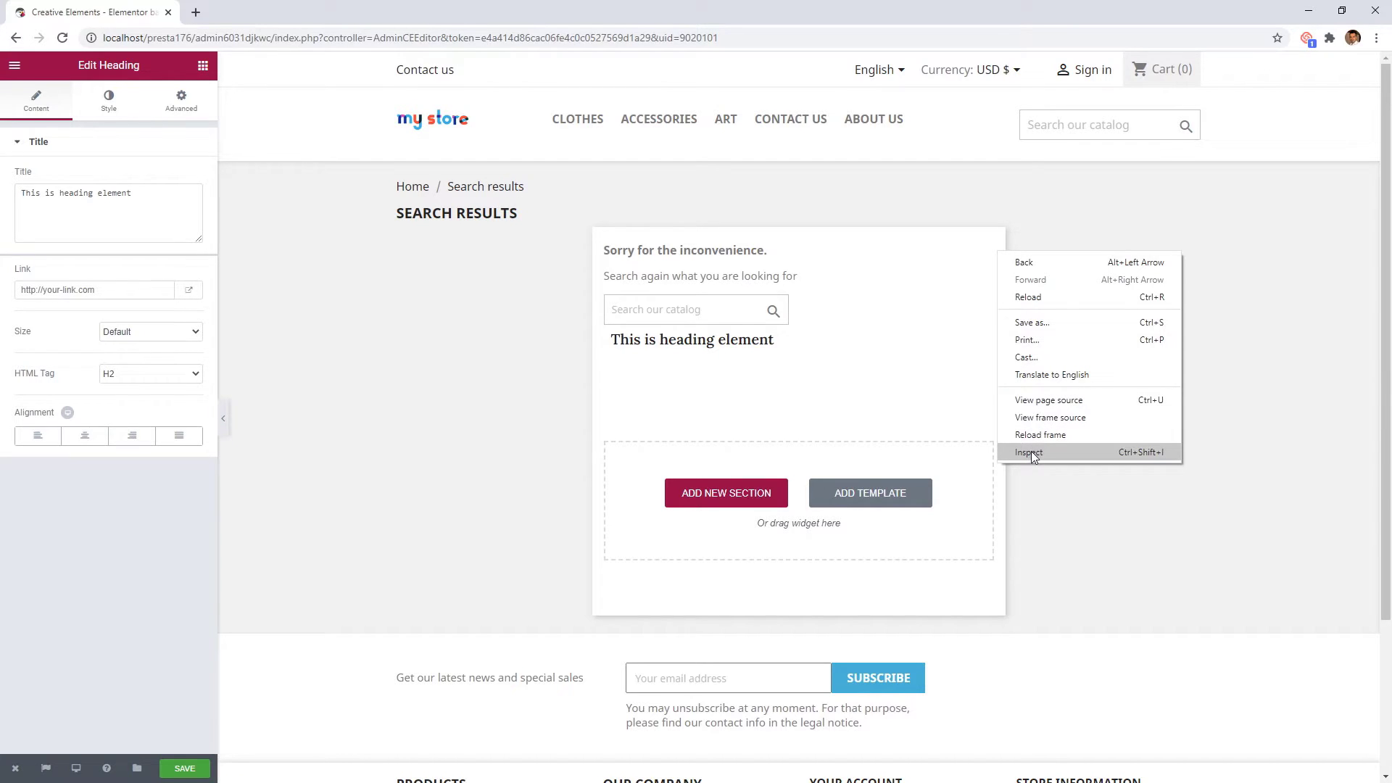
pyautogui.click(1028, 452)
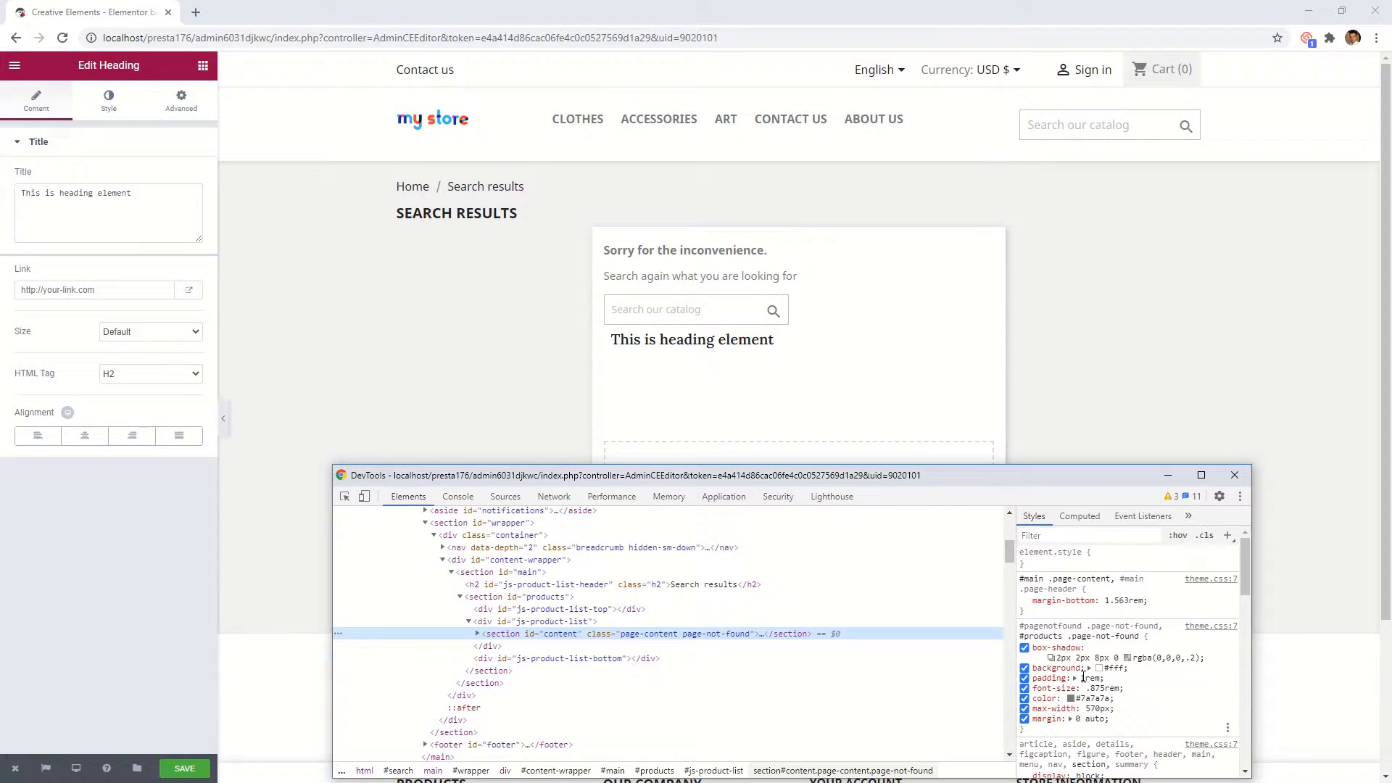
pyautogui.rightClick(1091, 631)
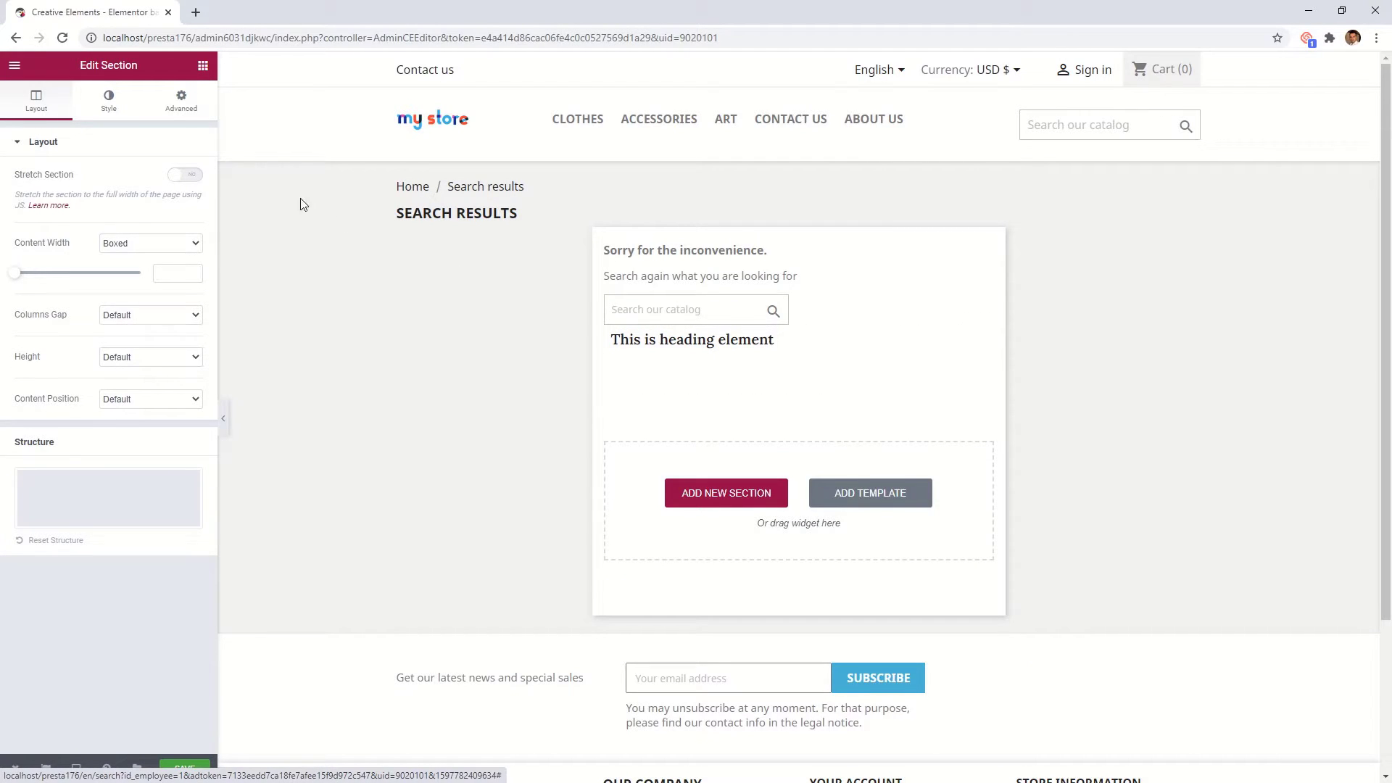
# Add section Custom CSS: max-width:none on .page-not-found and display:none on #content > :not(.elementor).
pyautogui.click(180, 97)
pyautogui.write('#products .page-not-found{')
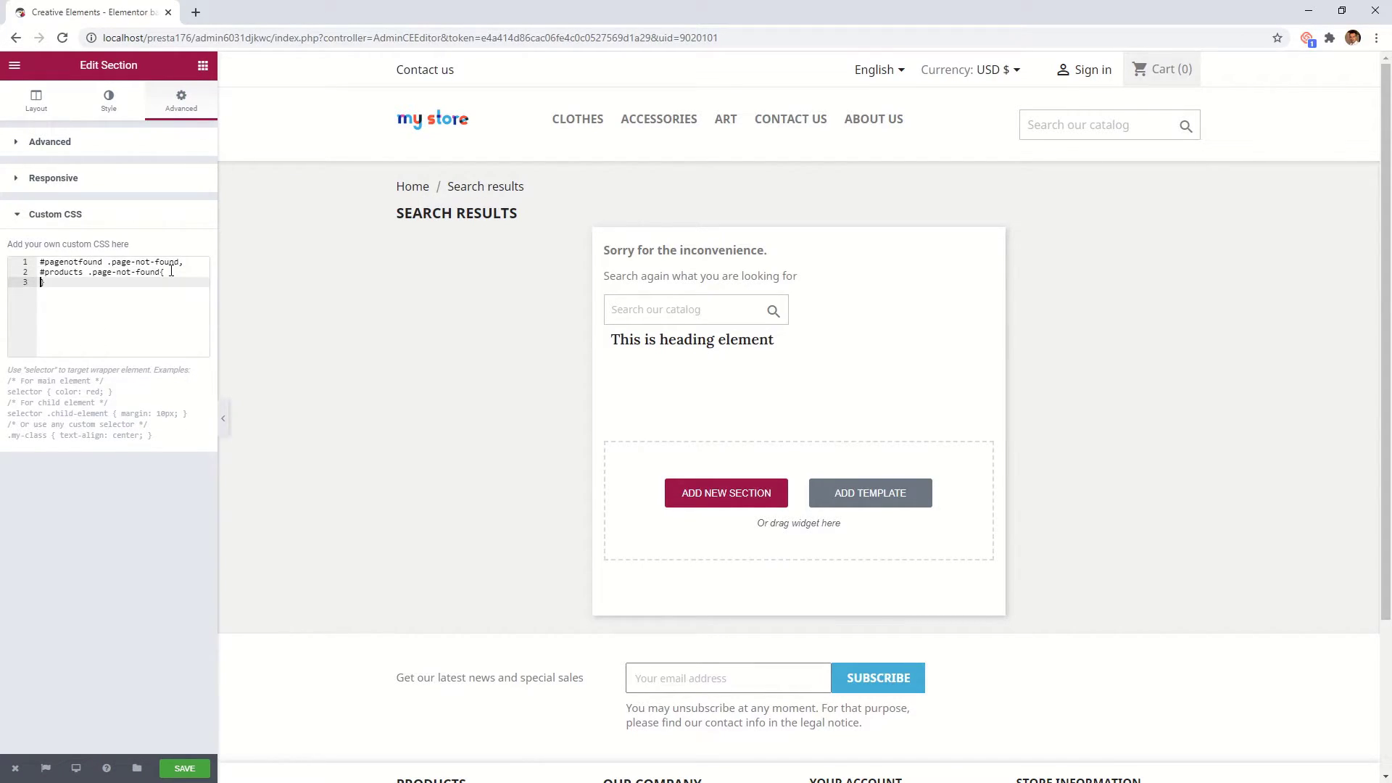
pyautogui.write('max-width:none;')
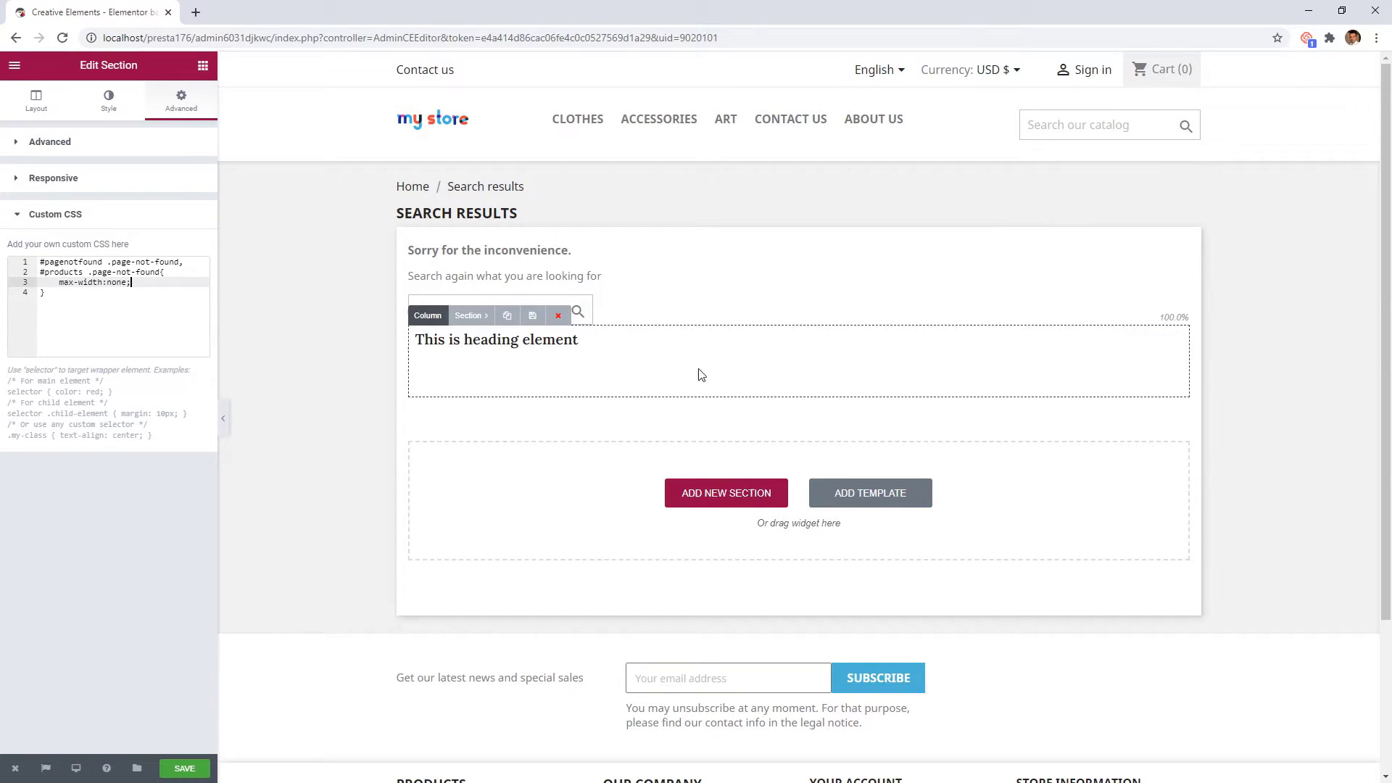
pyautogui.moveTo(622, 372)
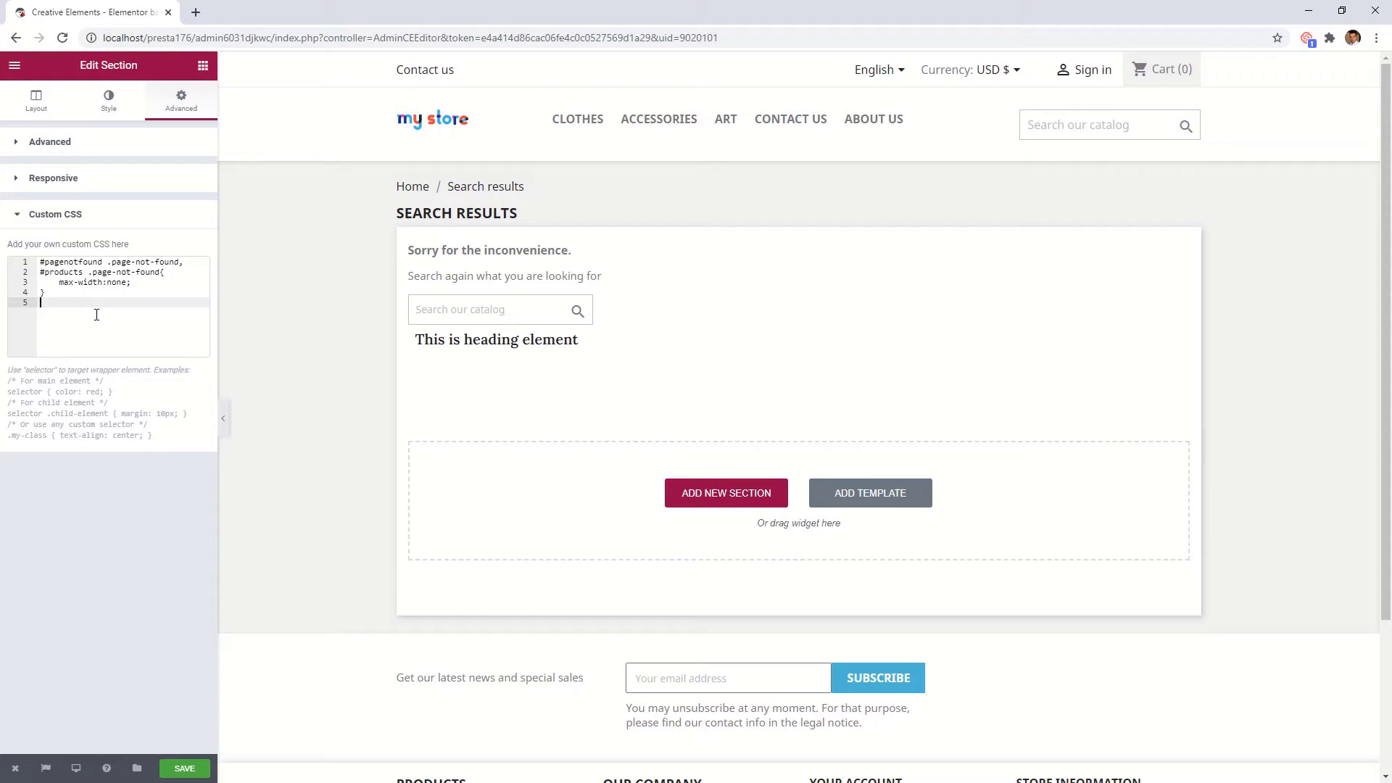
pyautogui.write('#content > :not(.elementor){')
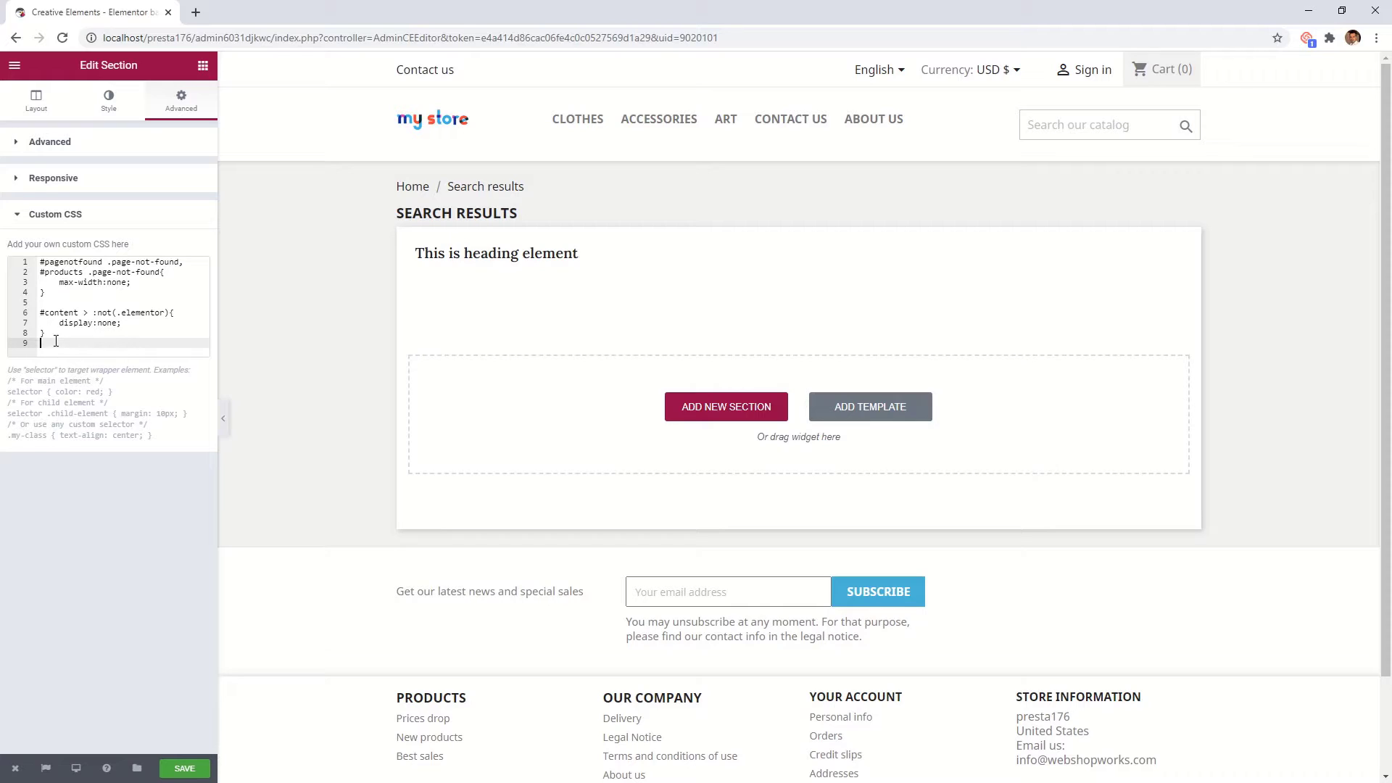
pyautogui.click(50, 141)
pyautogui.write('50')
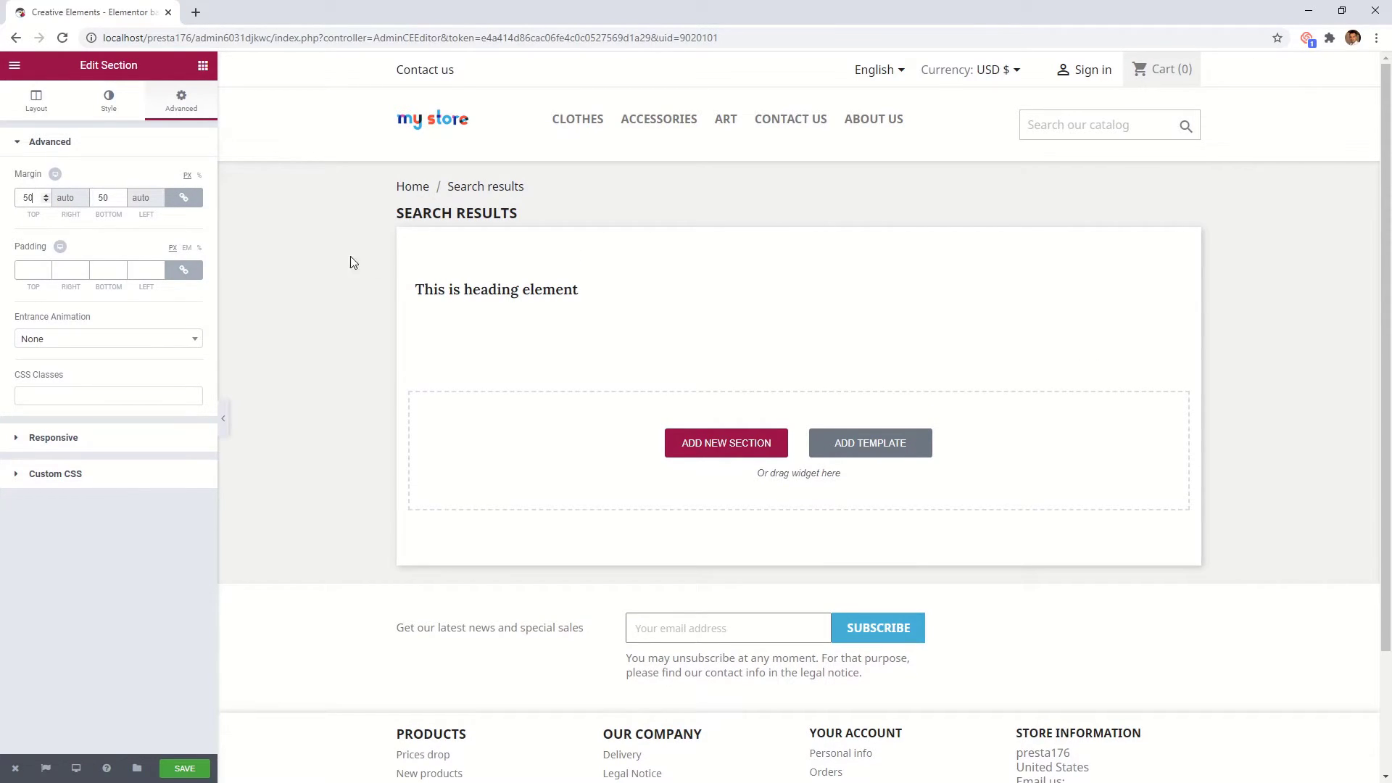
# Set the heading to 'We are sorry. The item you were looking for cannot be found.' and centre it.
pyautogui.click(495, 288)
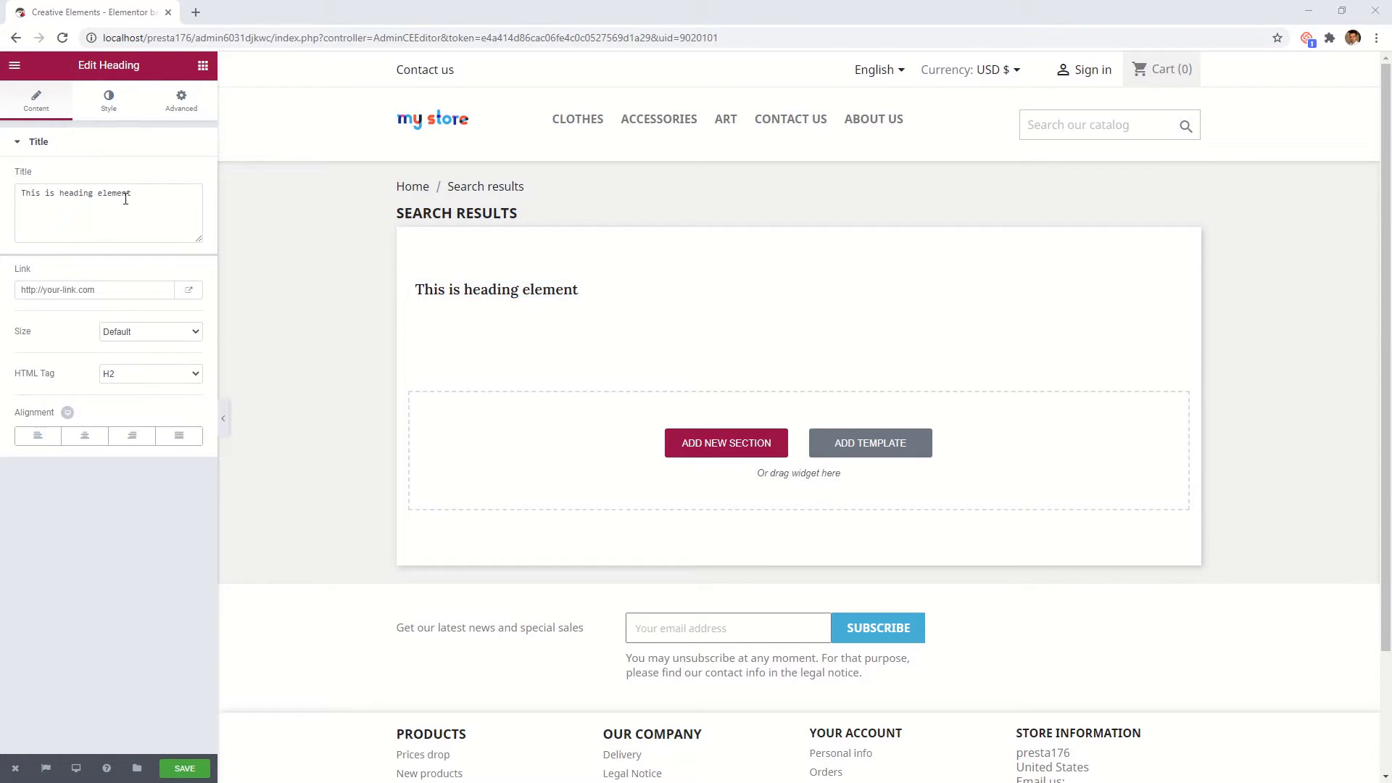
pyautogui.write('We are sorry. The item you were looking for cannot be found.')
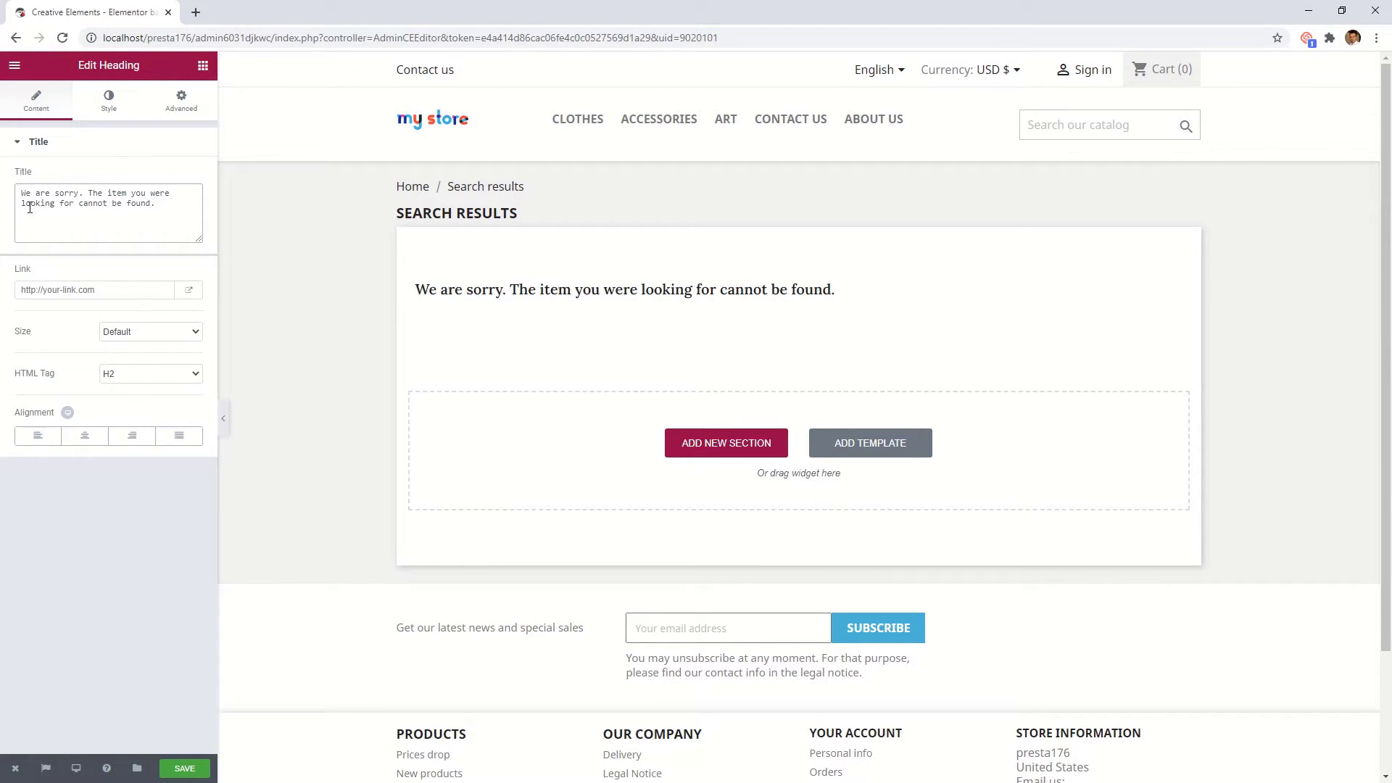
pyautogui.click(149, 373)
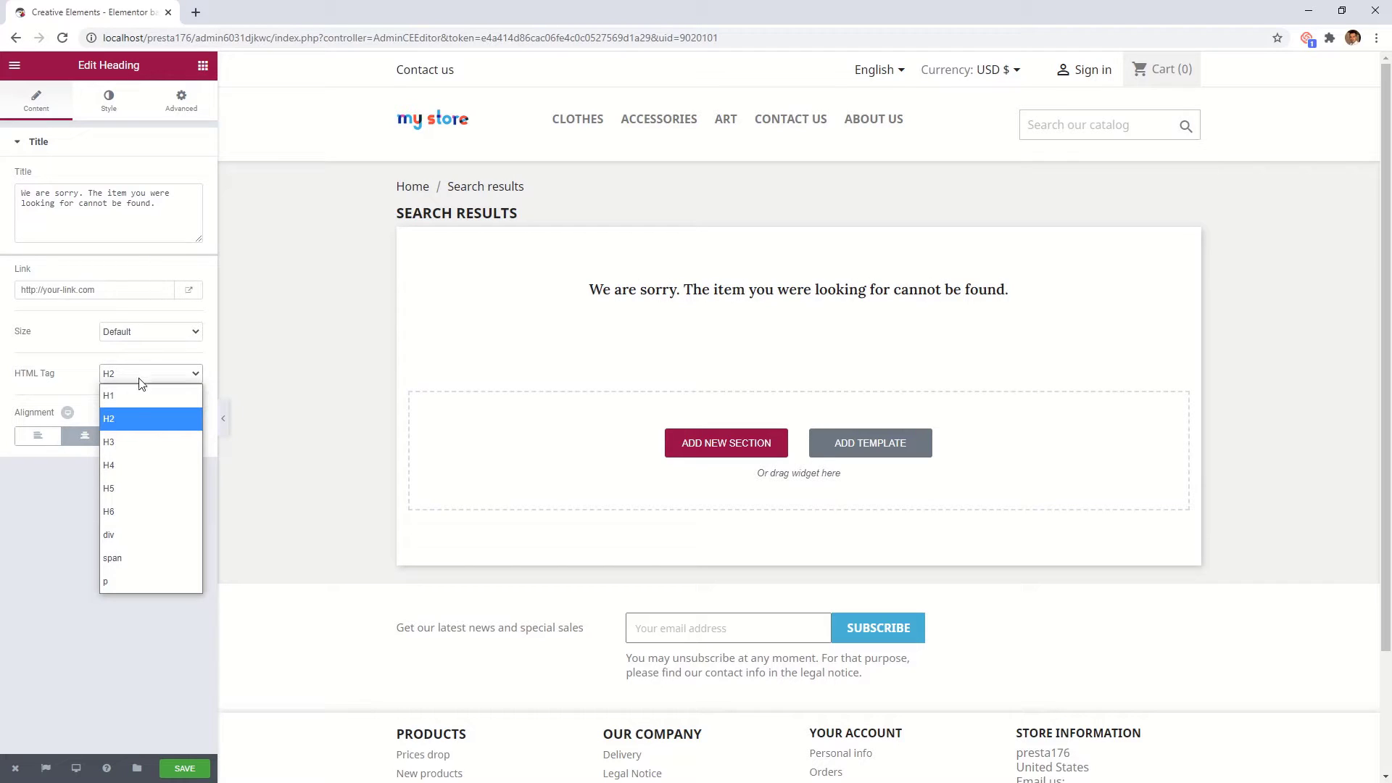
# Enable custom typography for the heading and enlarge its font size.
pyautogui.click(107, 100)
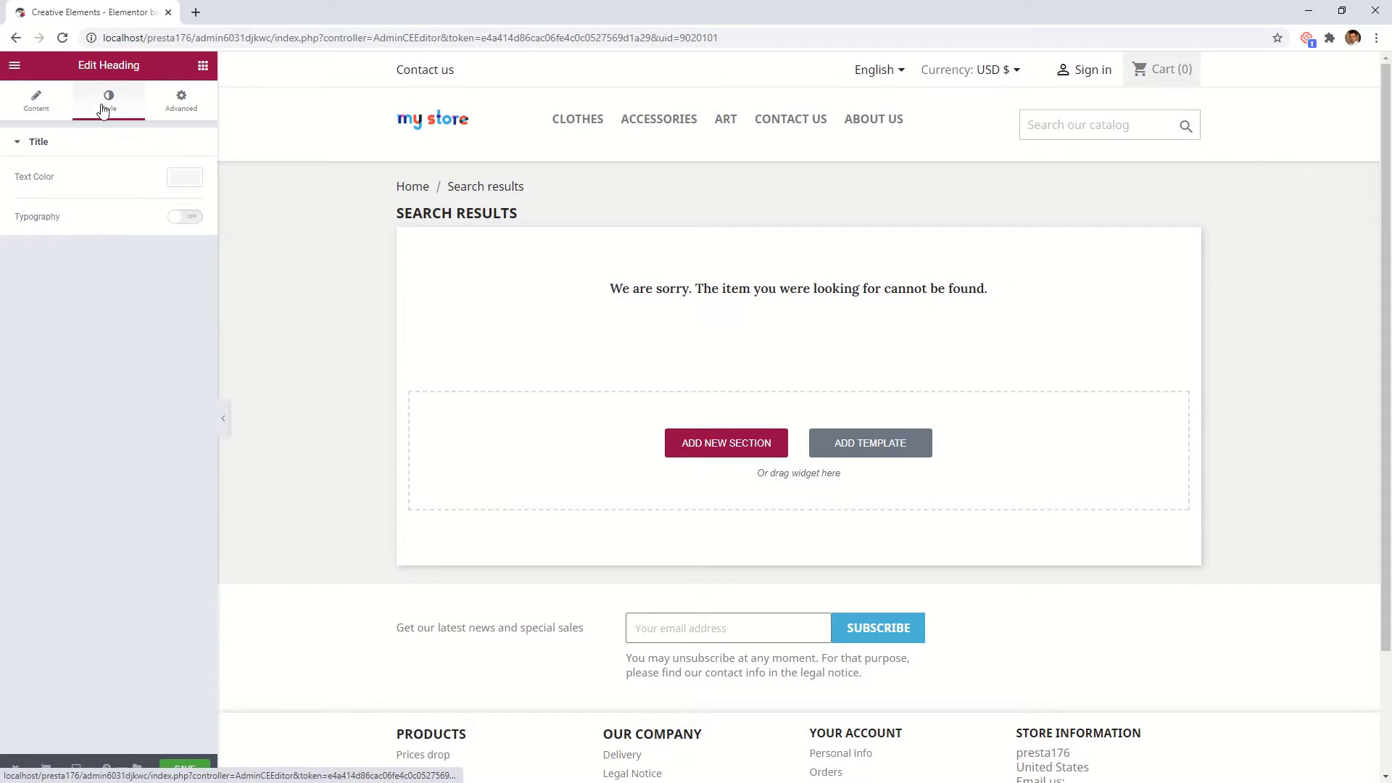
pyautogui.click(184, 216)
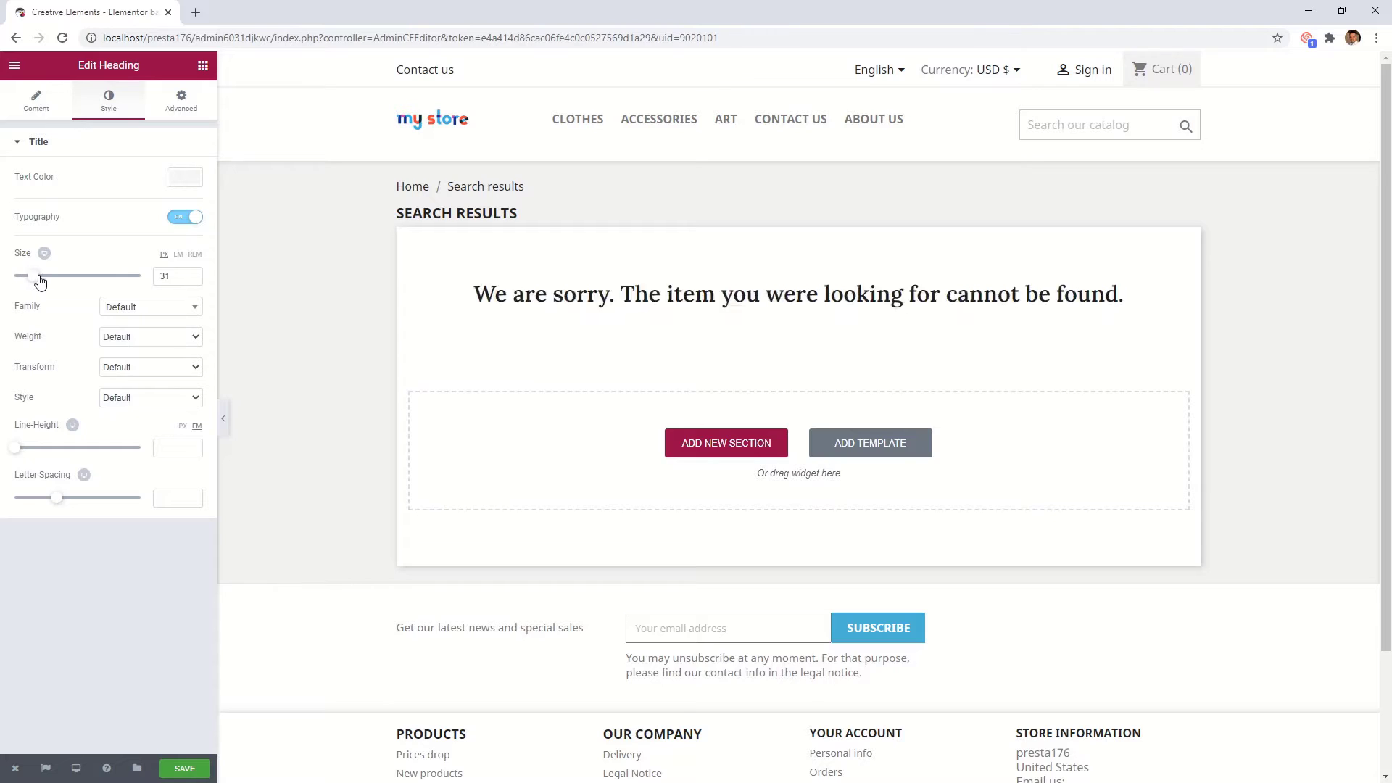
pyautogui.moveTo(35, 276); pyautogui.dragTo(30, 275)
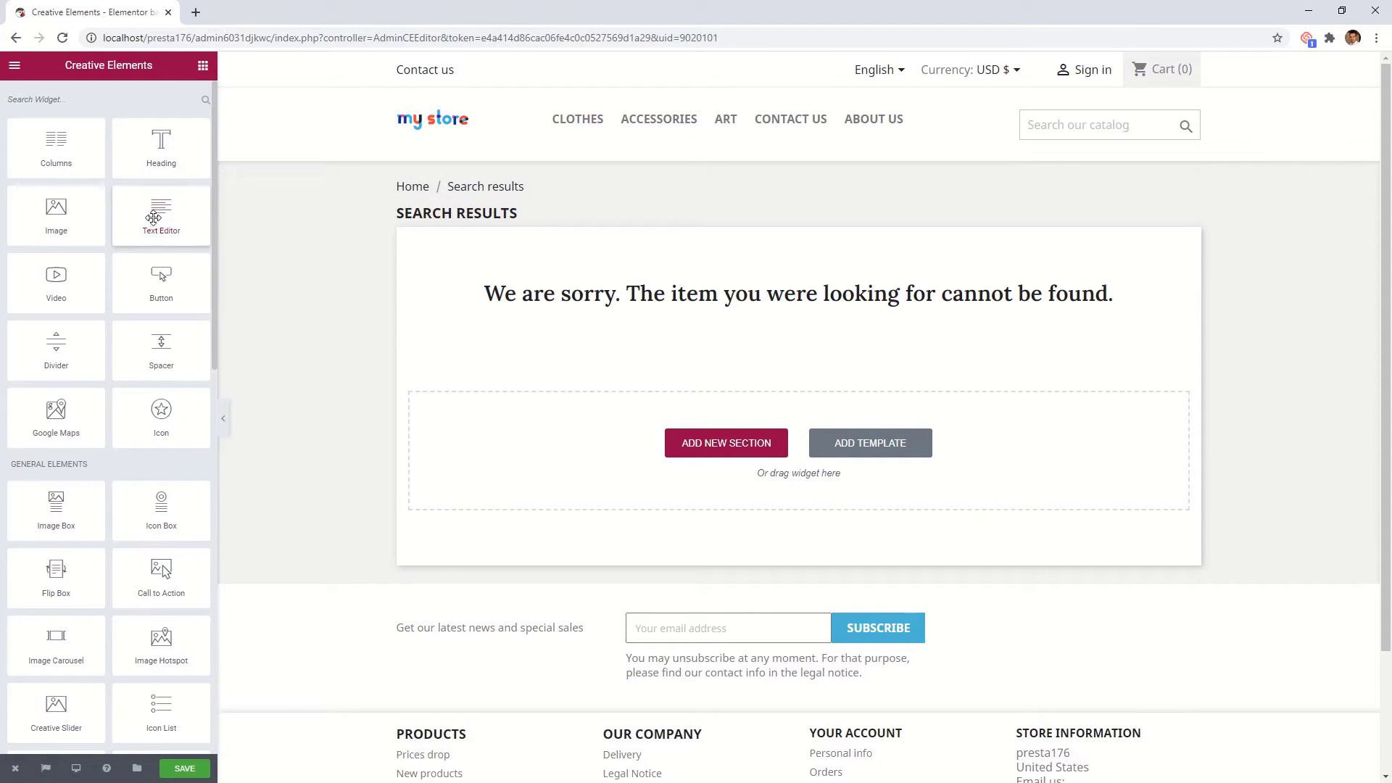
# Add a Text Editor subtitle suggesting another search below the heading and centre it.
pyautogui.moveTo(161, 215); pyautogui.dragTo(638, 296)
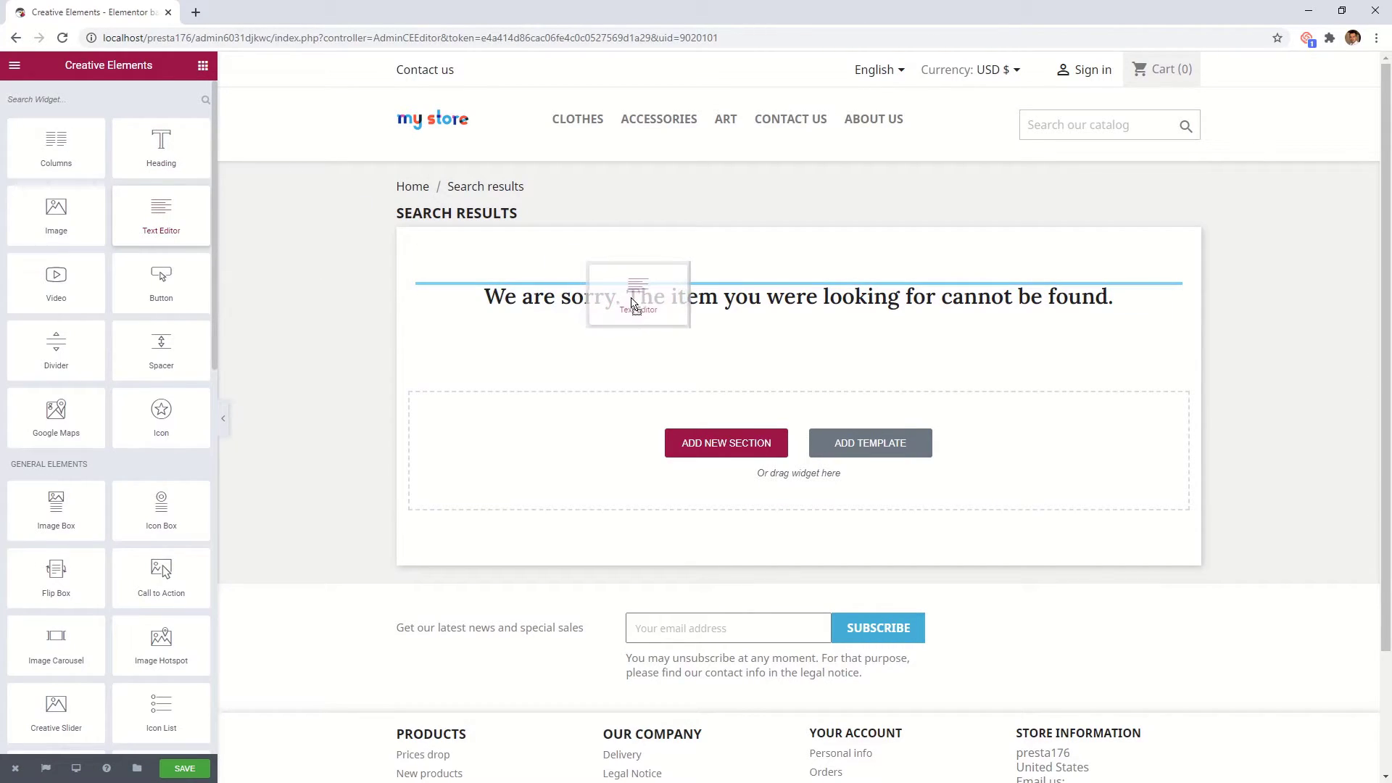
pyautogui.click(638, 296)
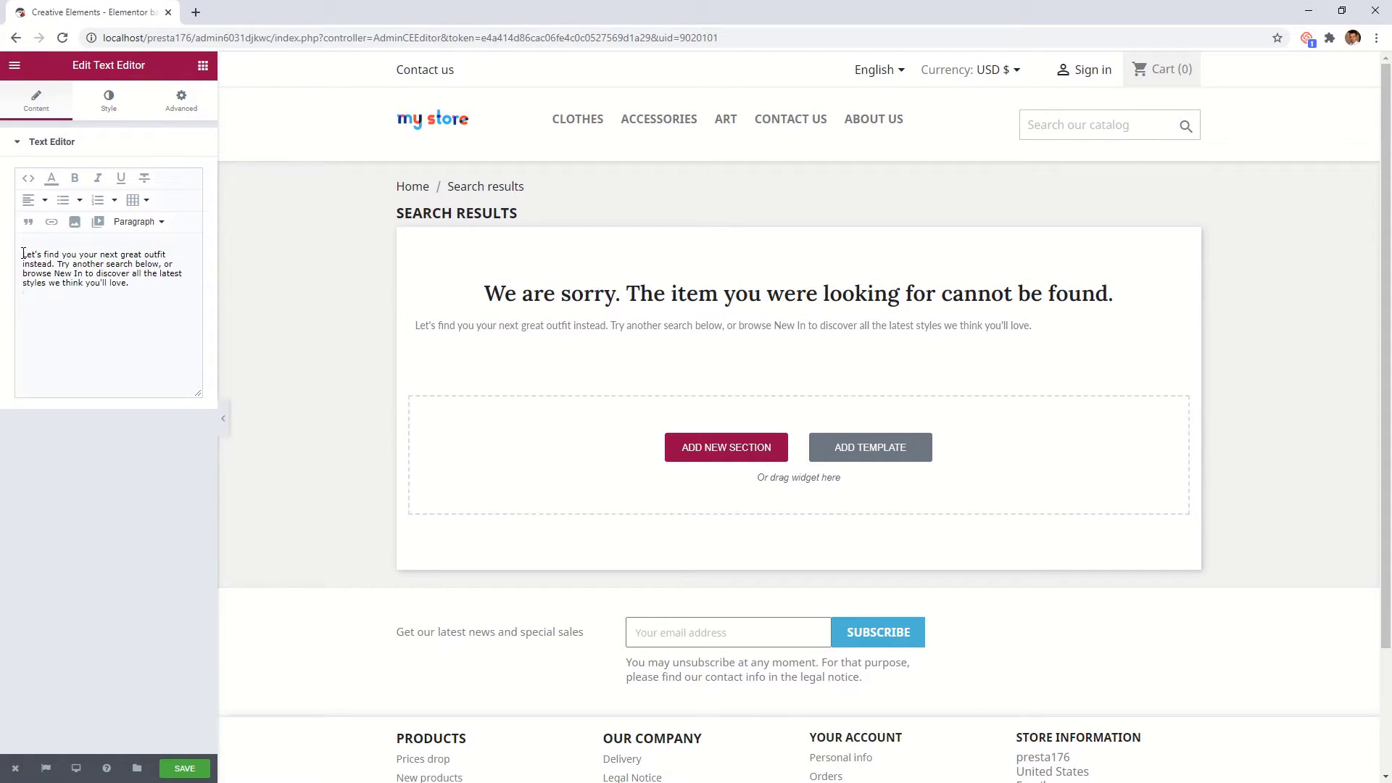
pyautogui.click(108, 97)
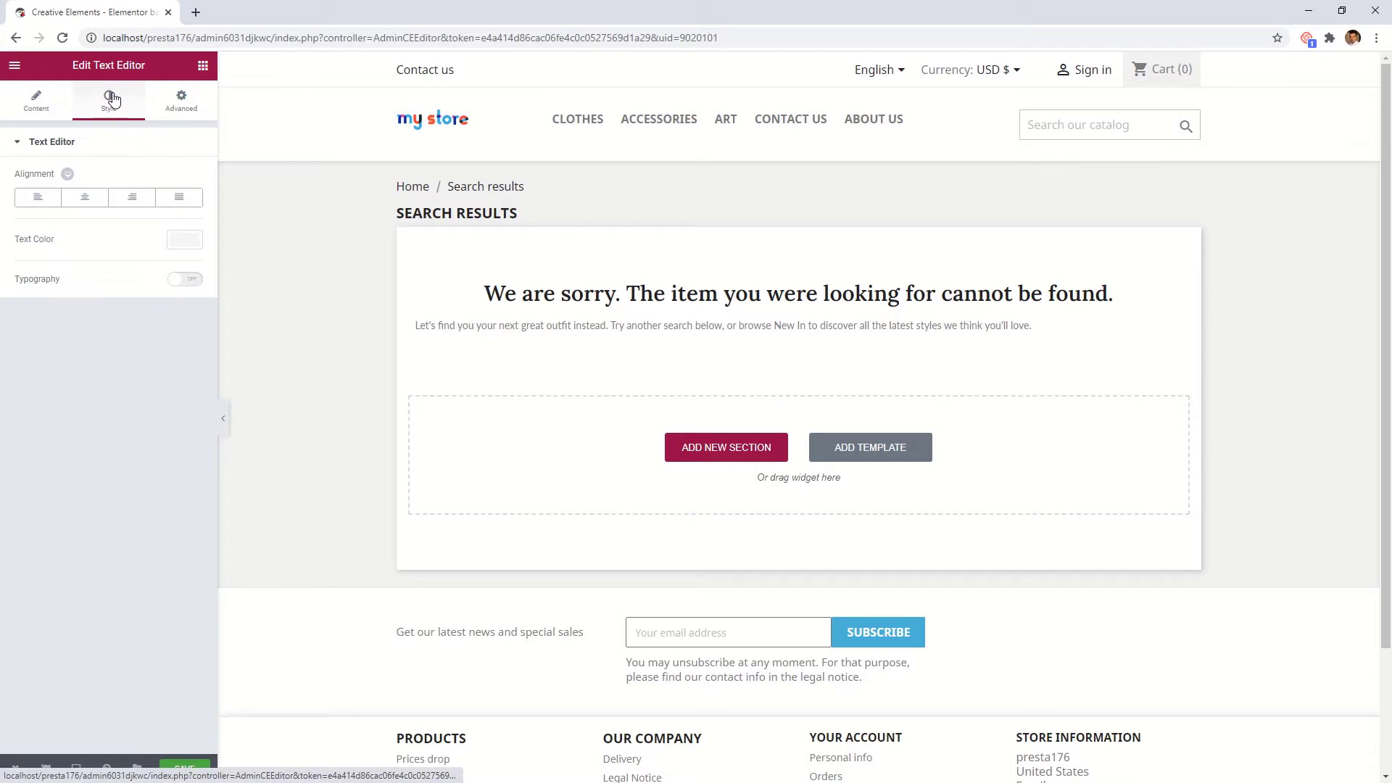
pyautogui.click(84, 197)
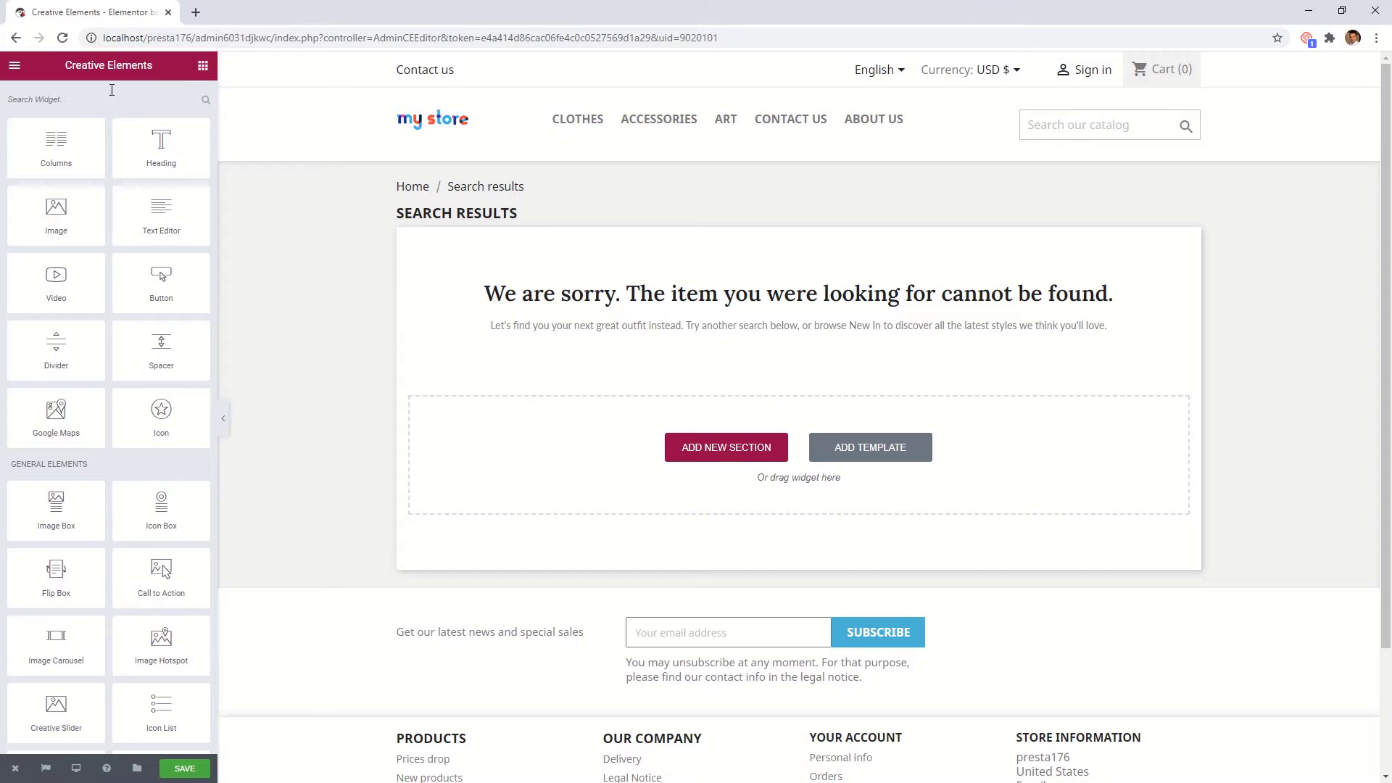
pyautogui.write('sea')
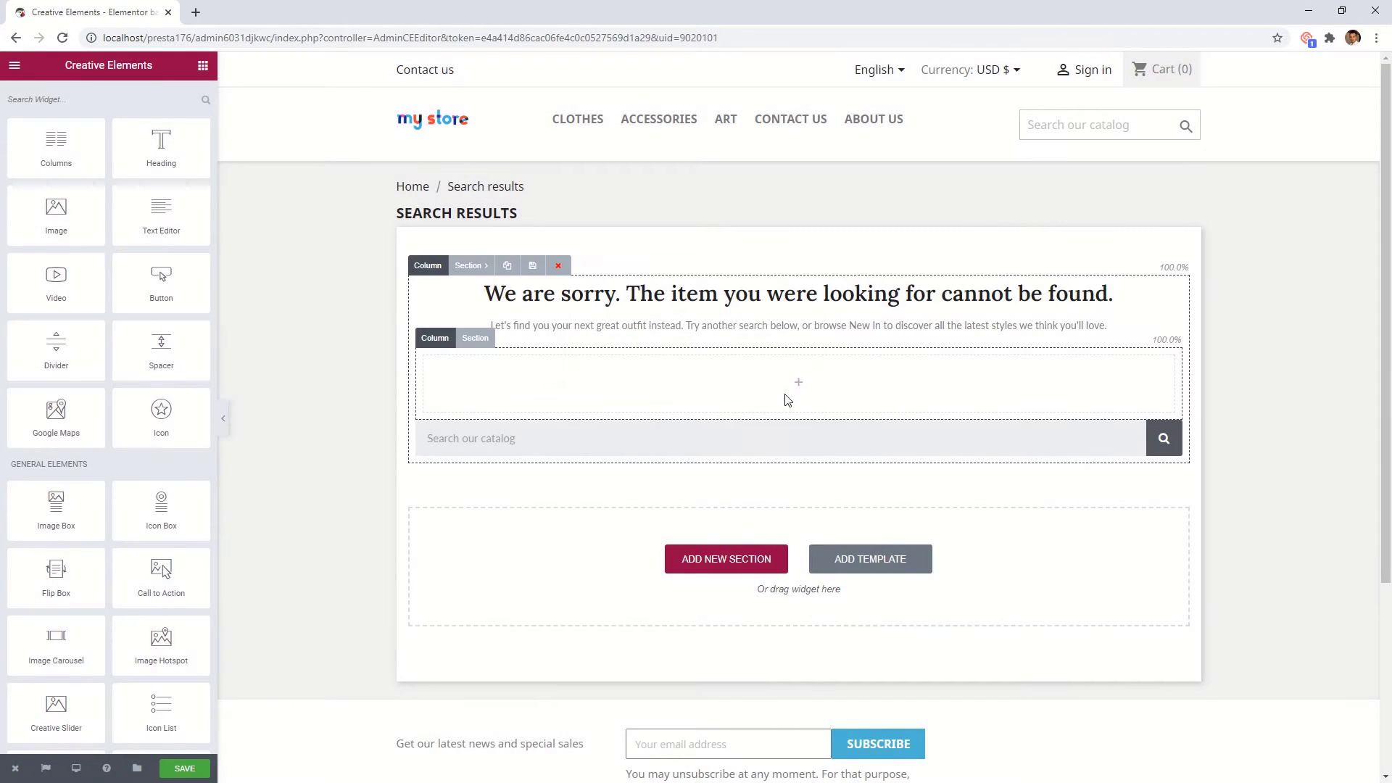
# Set the search bar's section Content Width to Boxed, 500 so it sits centred.
pyautogui.click(476, 338)
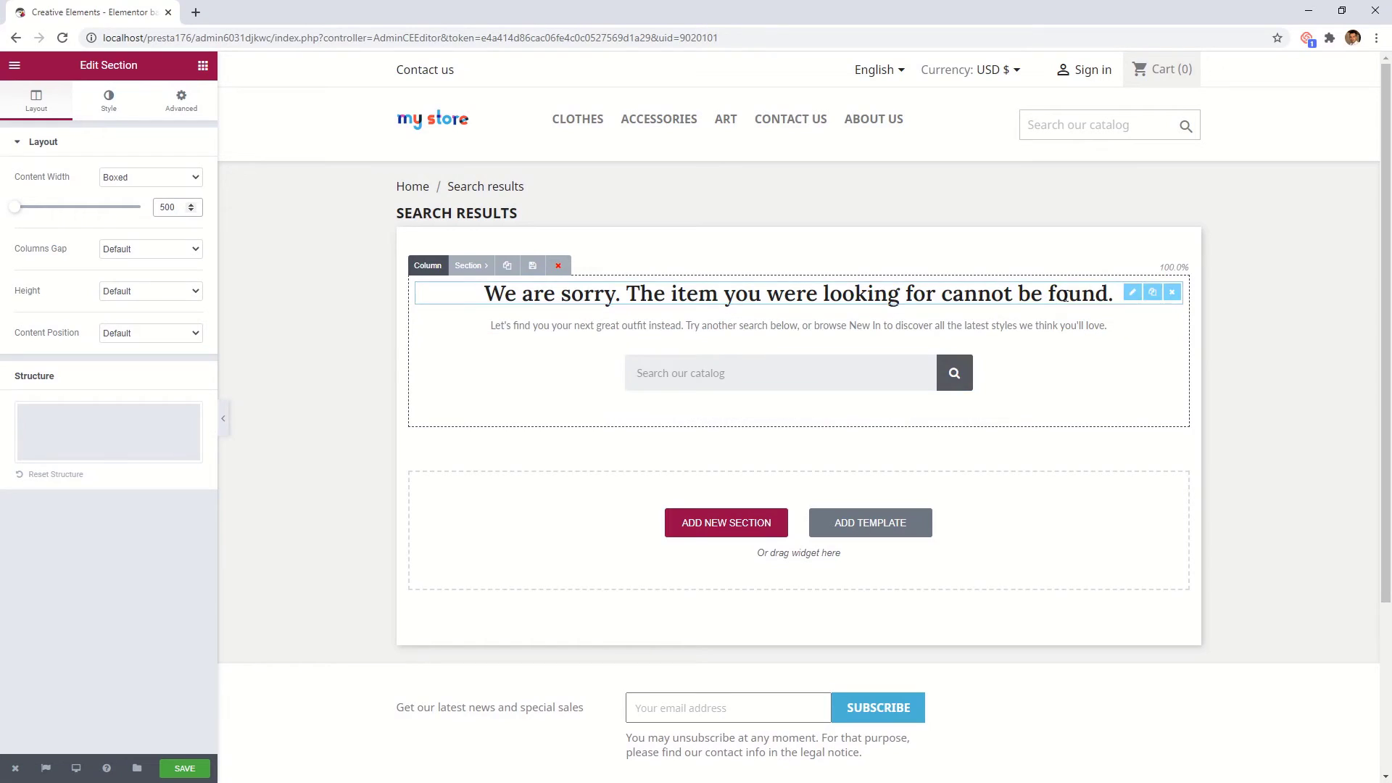
pyautogui.moveTo(1153, 292)
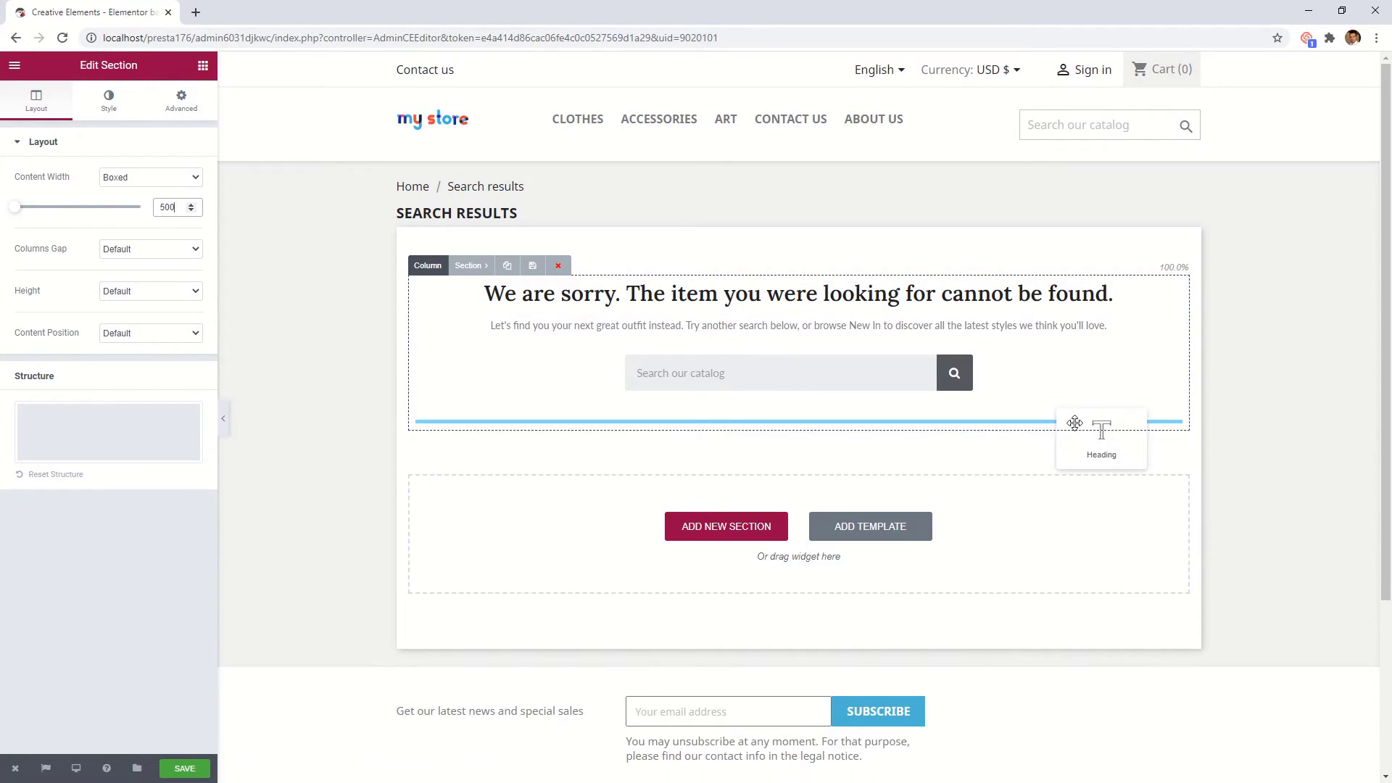
# Title the new heading 'Trending now' and give it a top margin.
pyautogui.click(1101, 439)
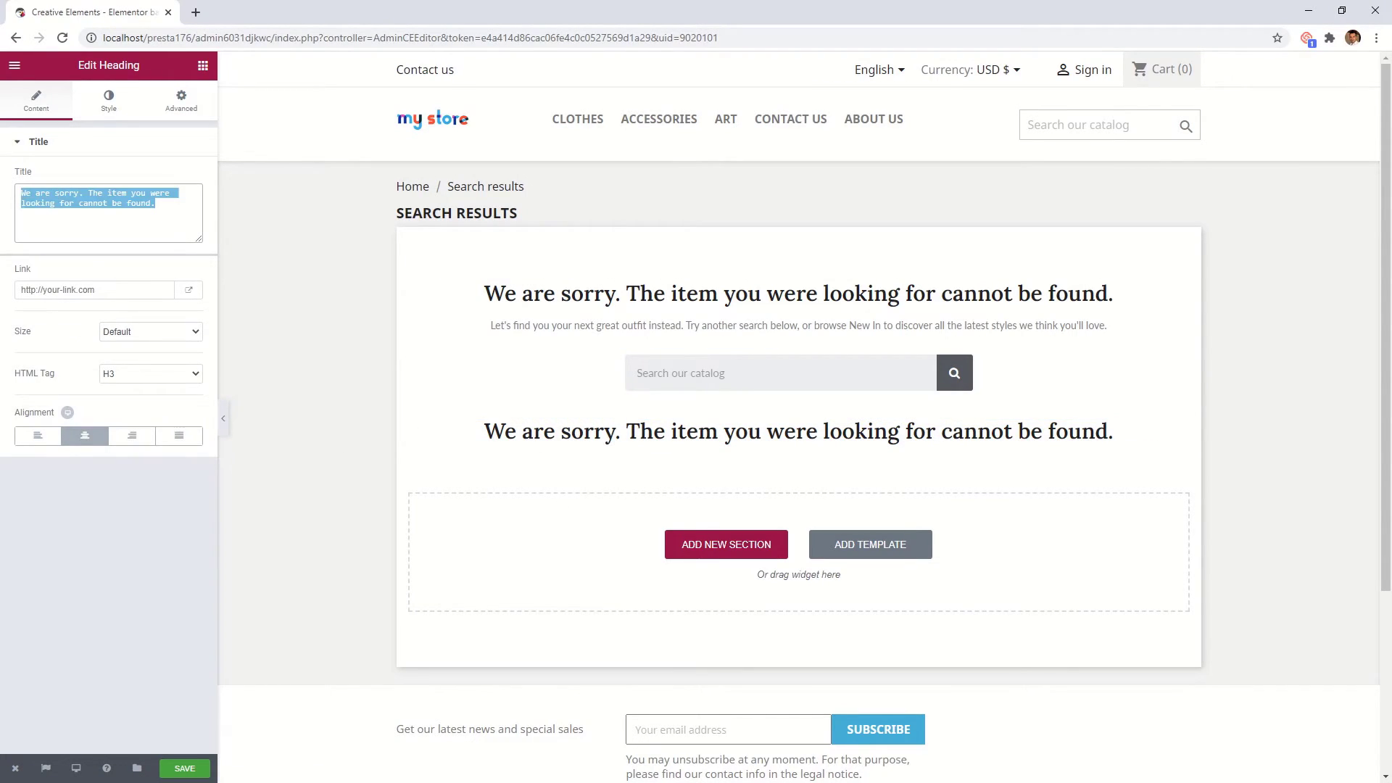
pyautogui.write('Trending now')
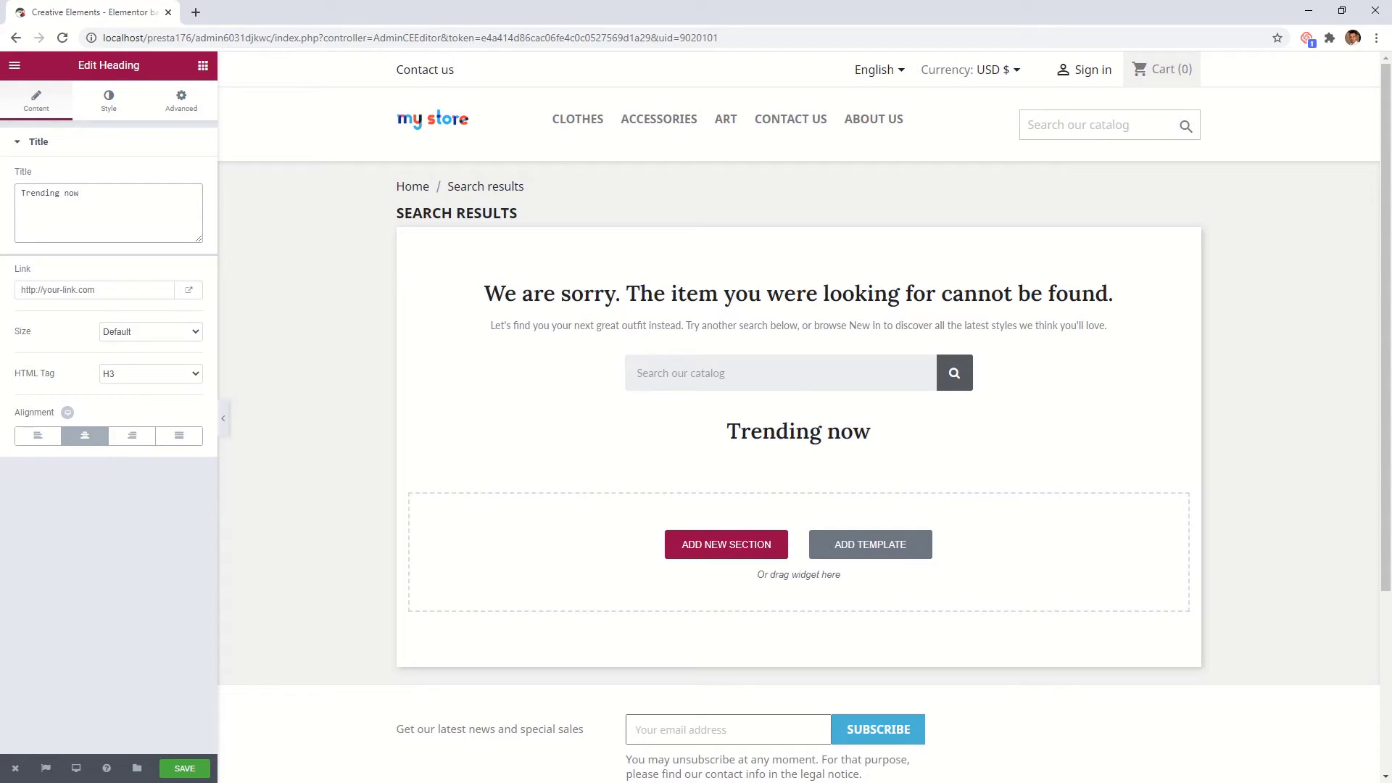
pyautogui.click(180, 97)
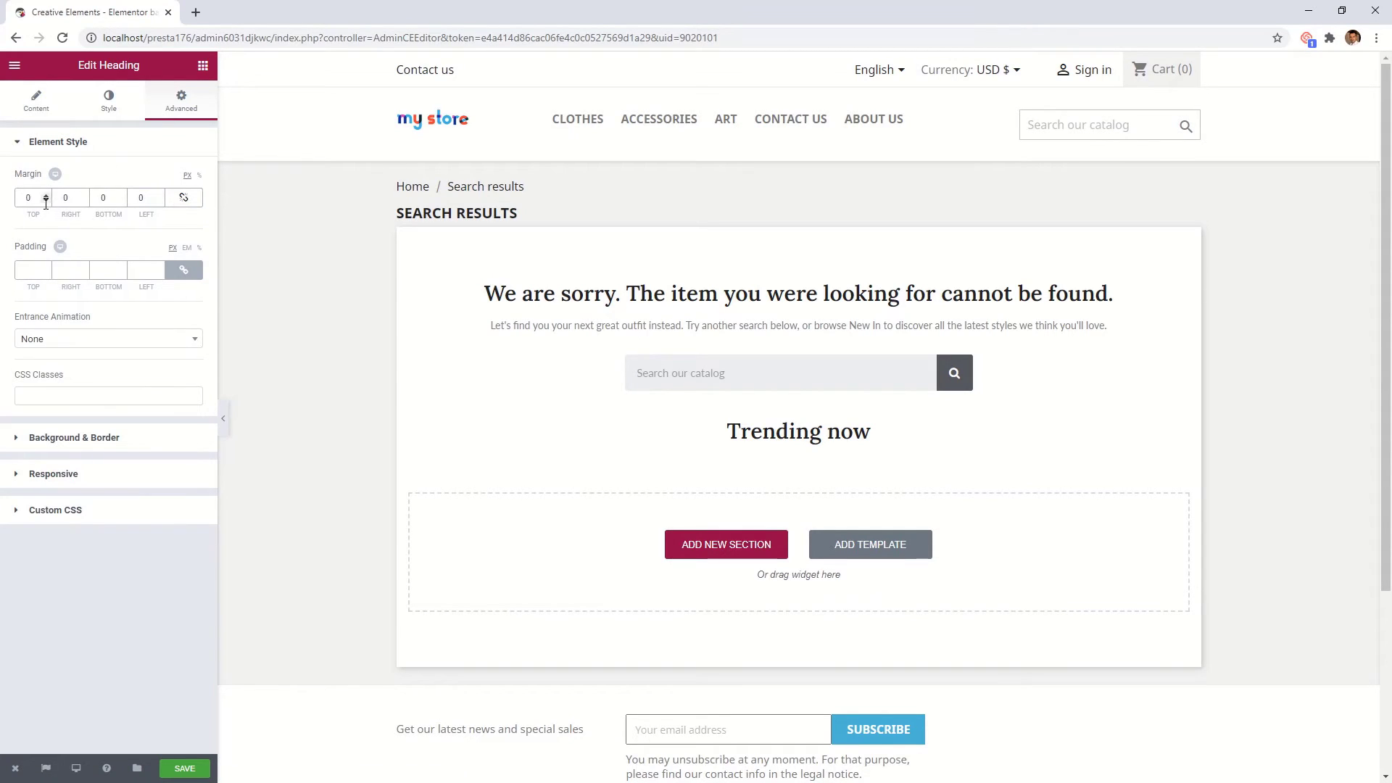
pyautogui.click(46, 193)
pyautogui.write('pro')
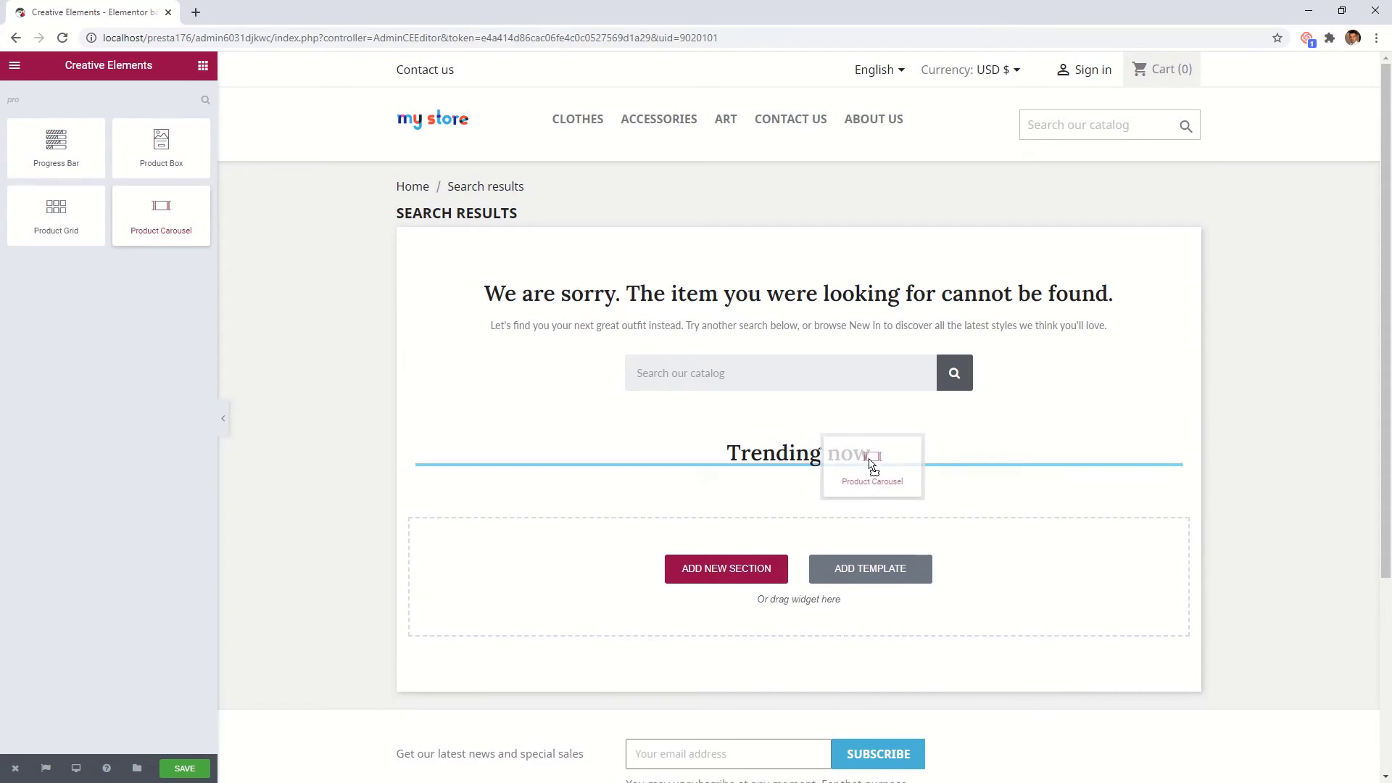
# Place a Product Carousel under Trending now with the Custom skin and save the page.
pyautogui.click(871, 465)
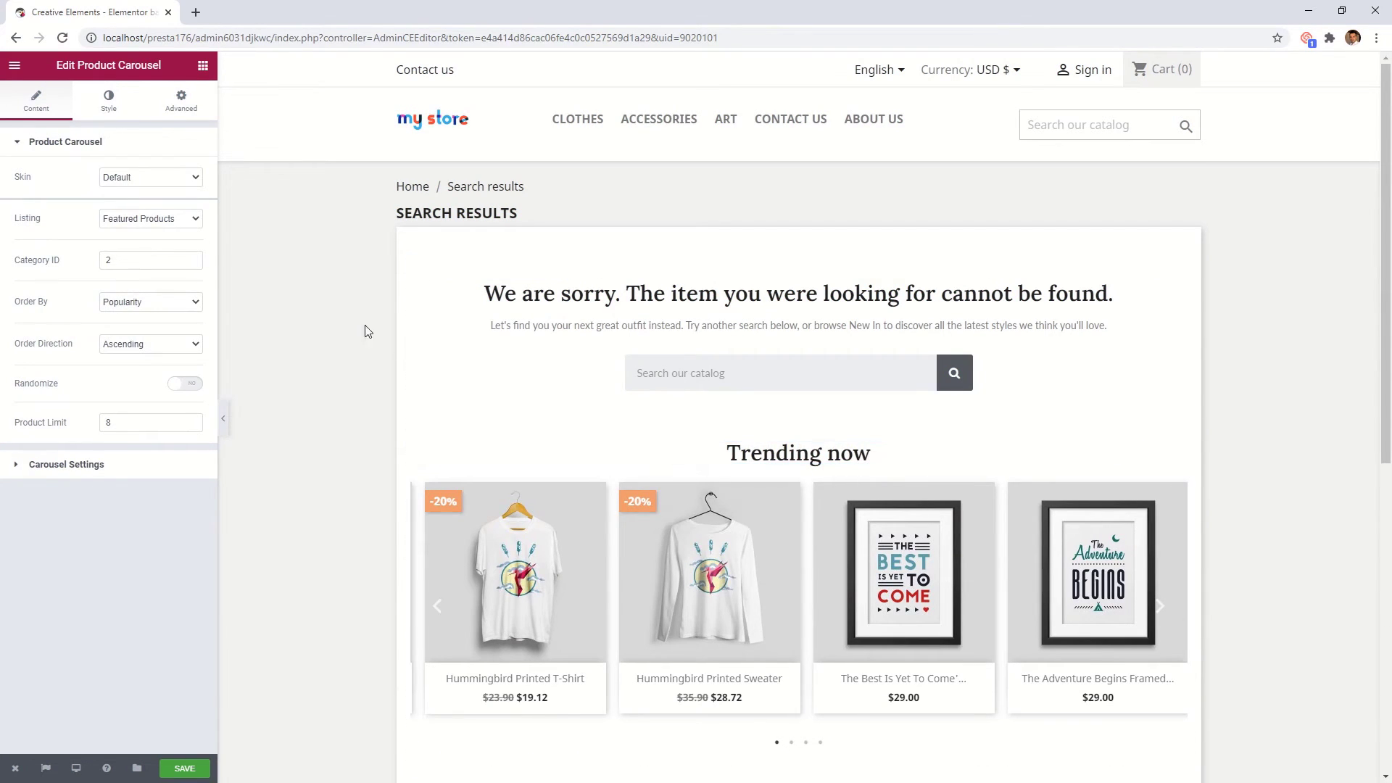
pyautogui.click(150, 177)
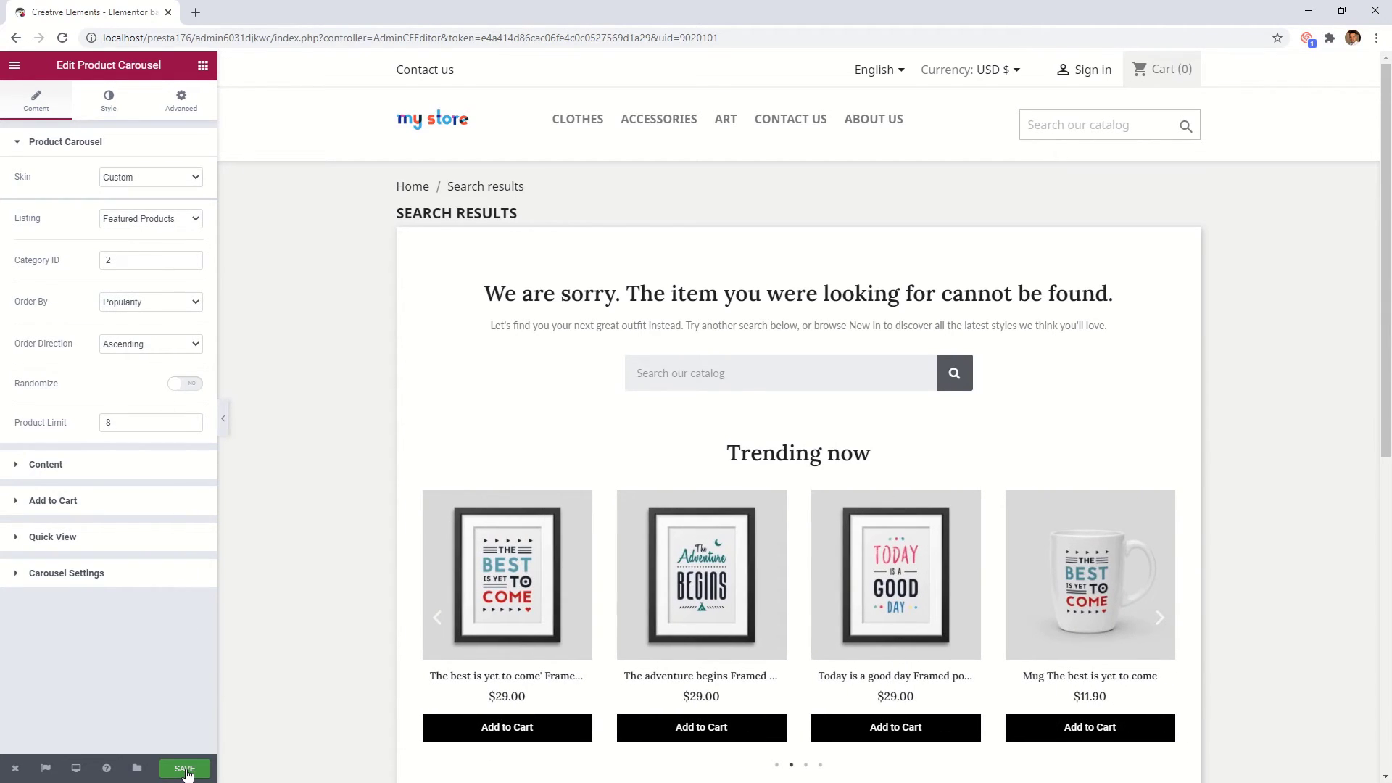
pyautogui.click(184, 769)
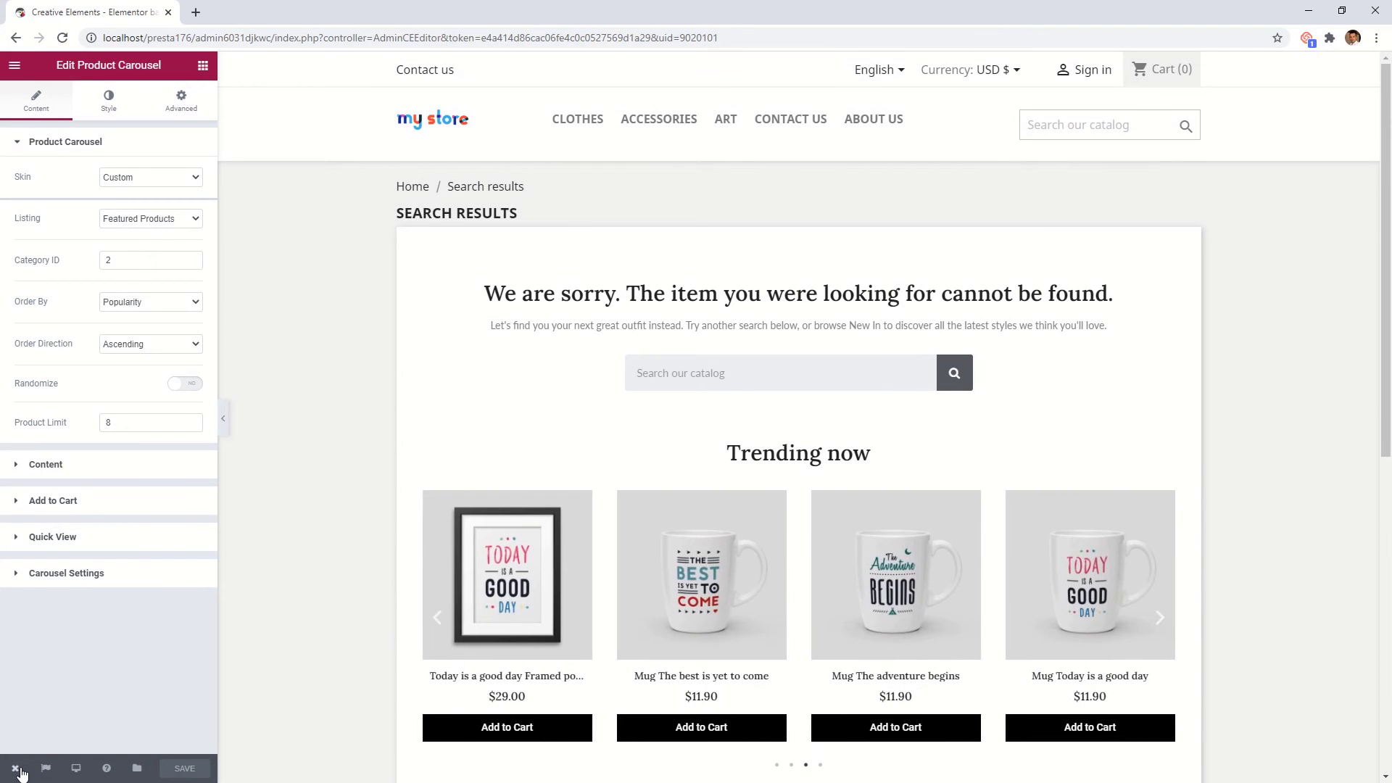
pyautogui.click(15, 768)
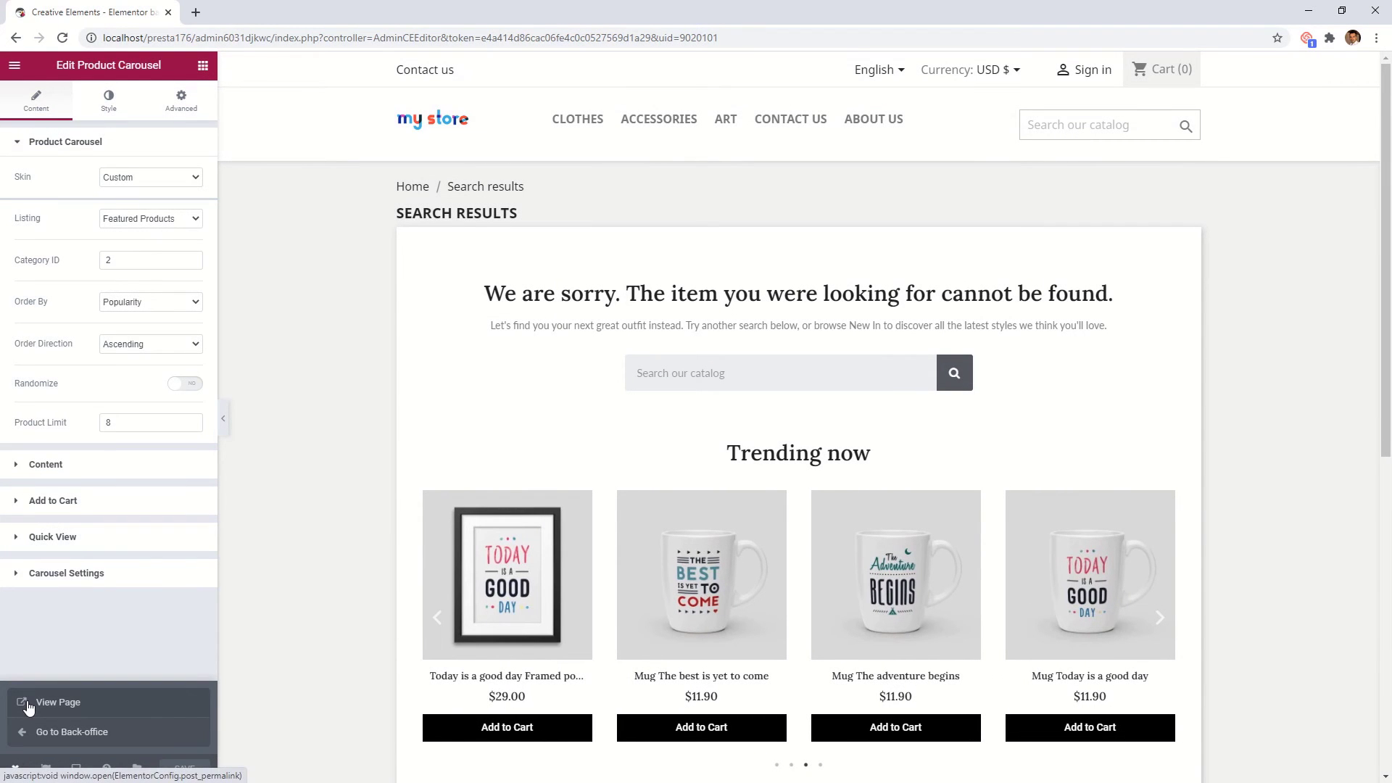
# View the finished not-found page in the storefront and scroll through the result.
pyautogui.click(58, 702)
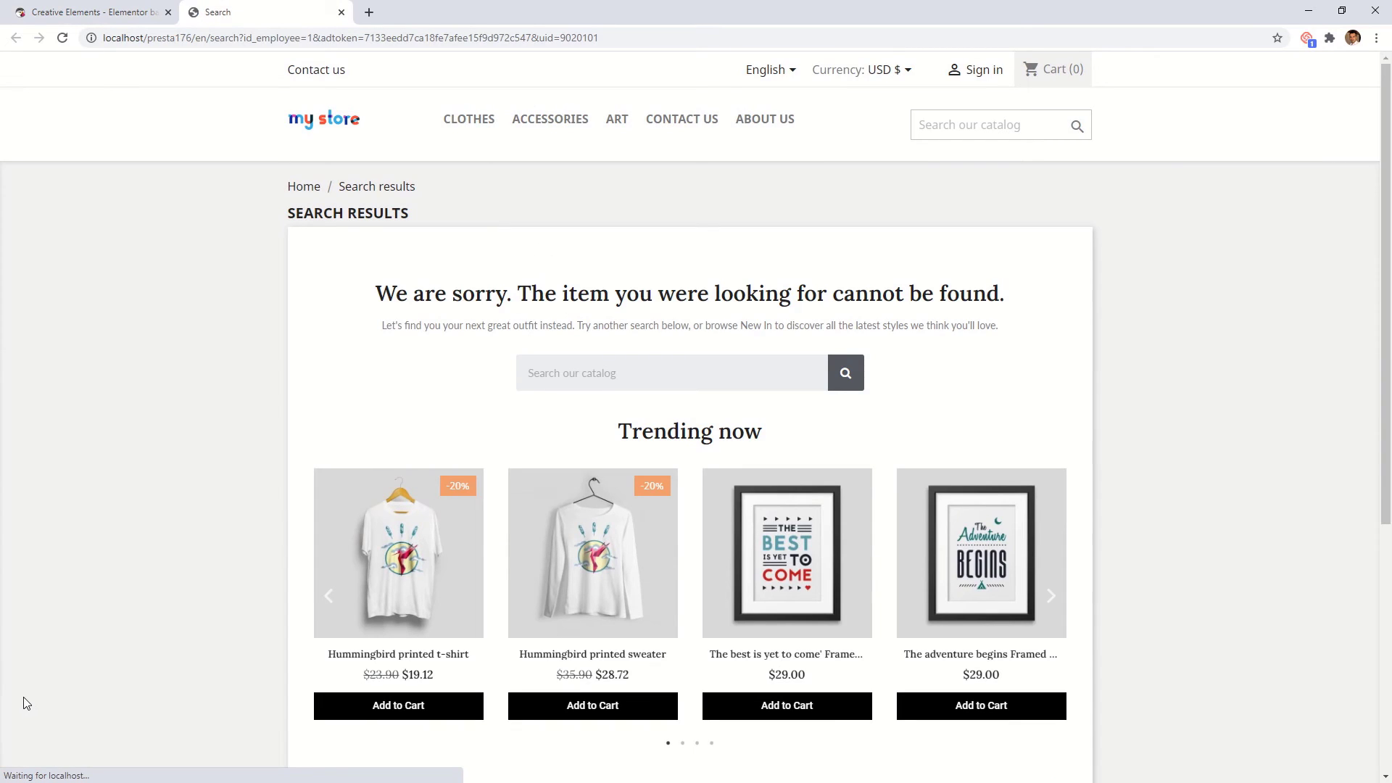
pyautogui.scroll(-3)
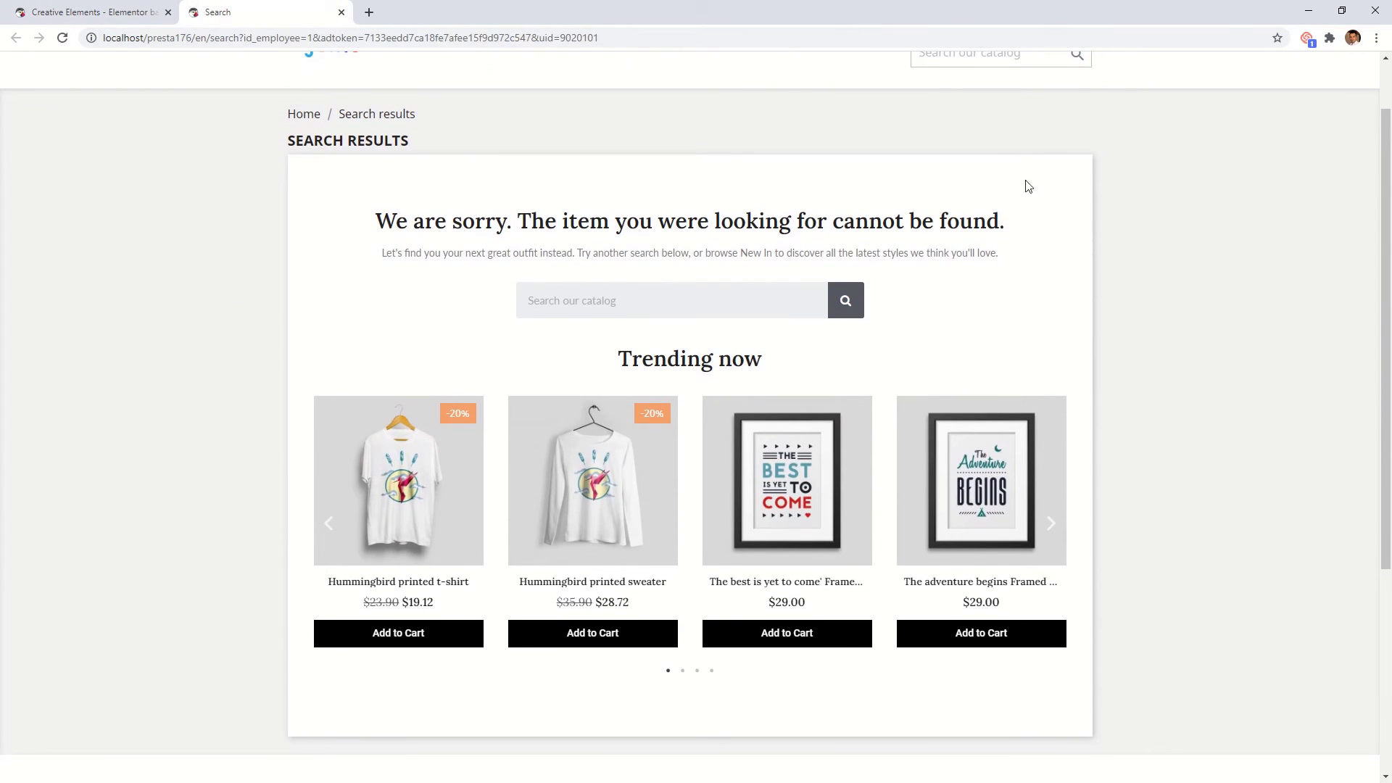